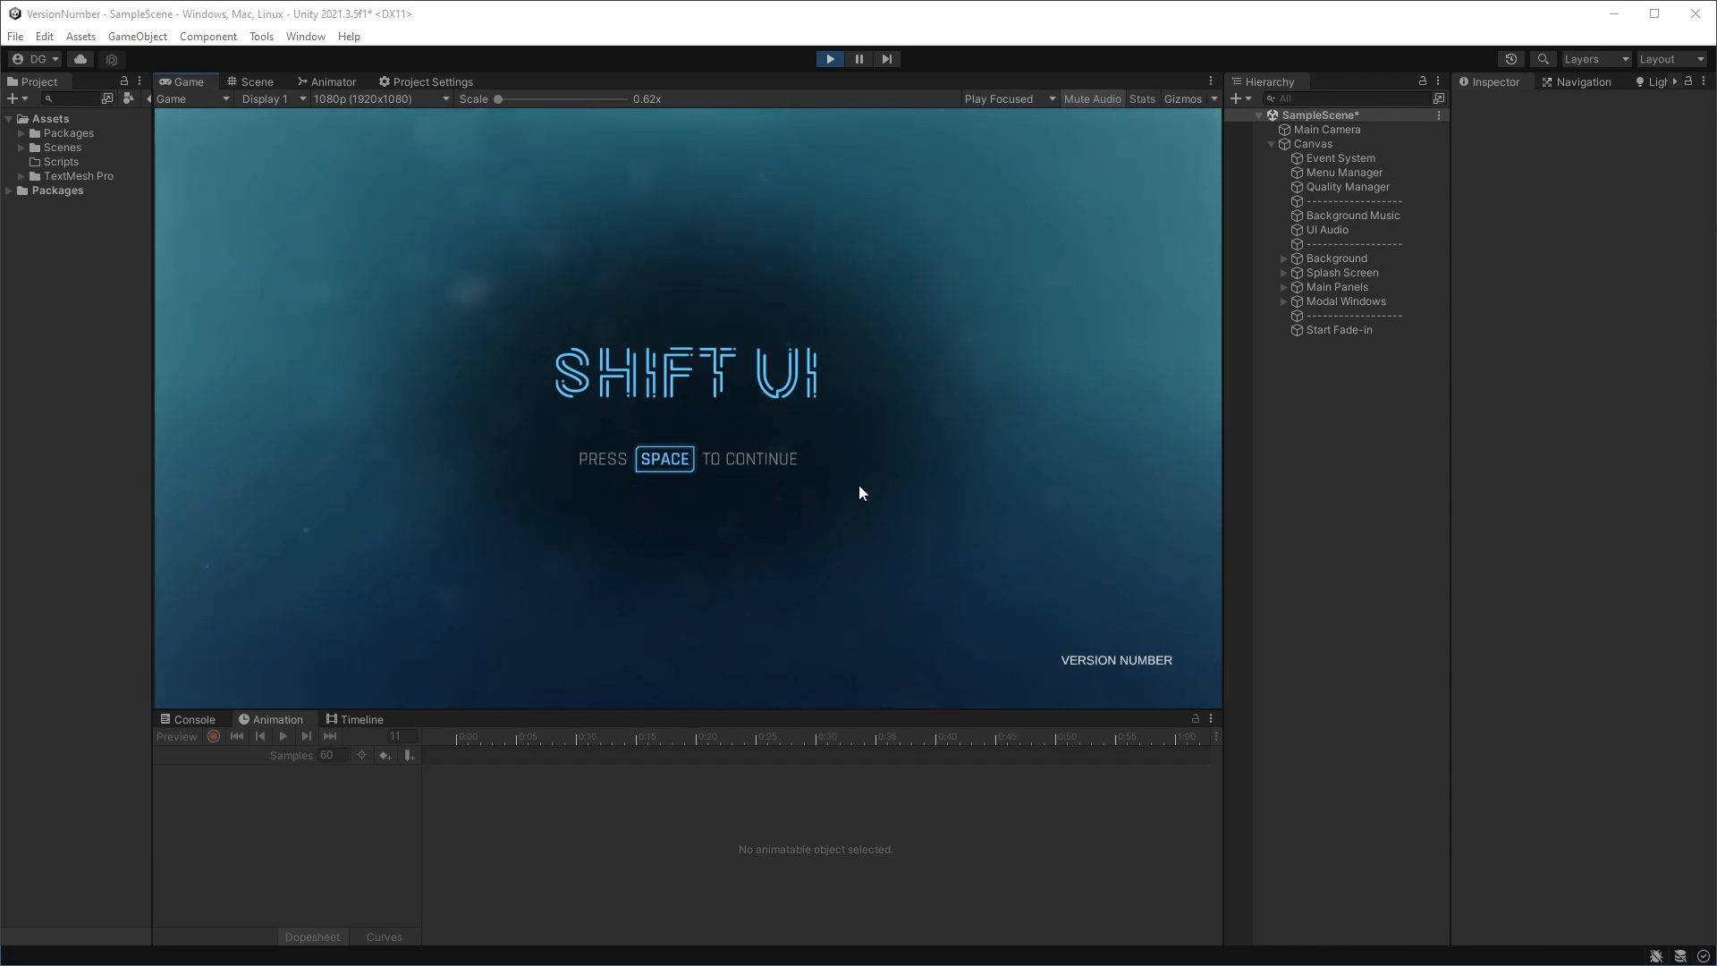
mouse_move(1117, 631)
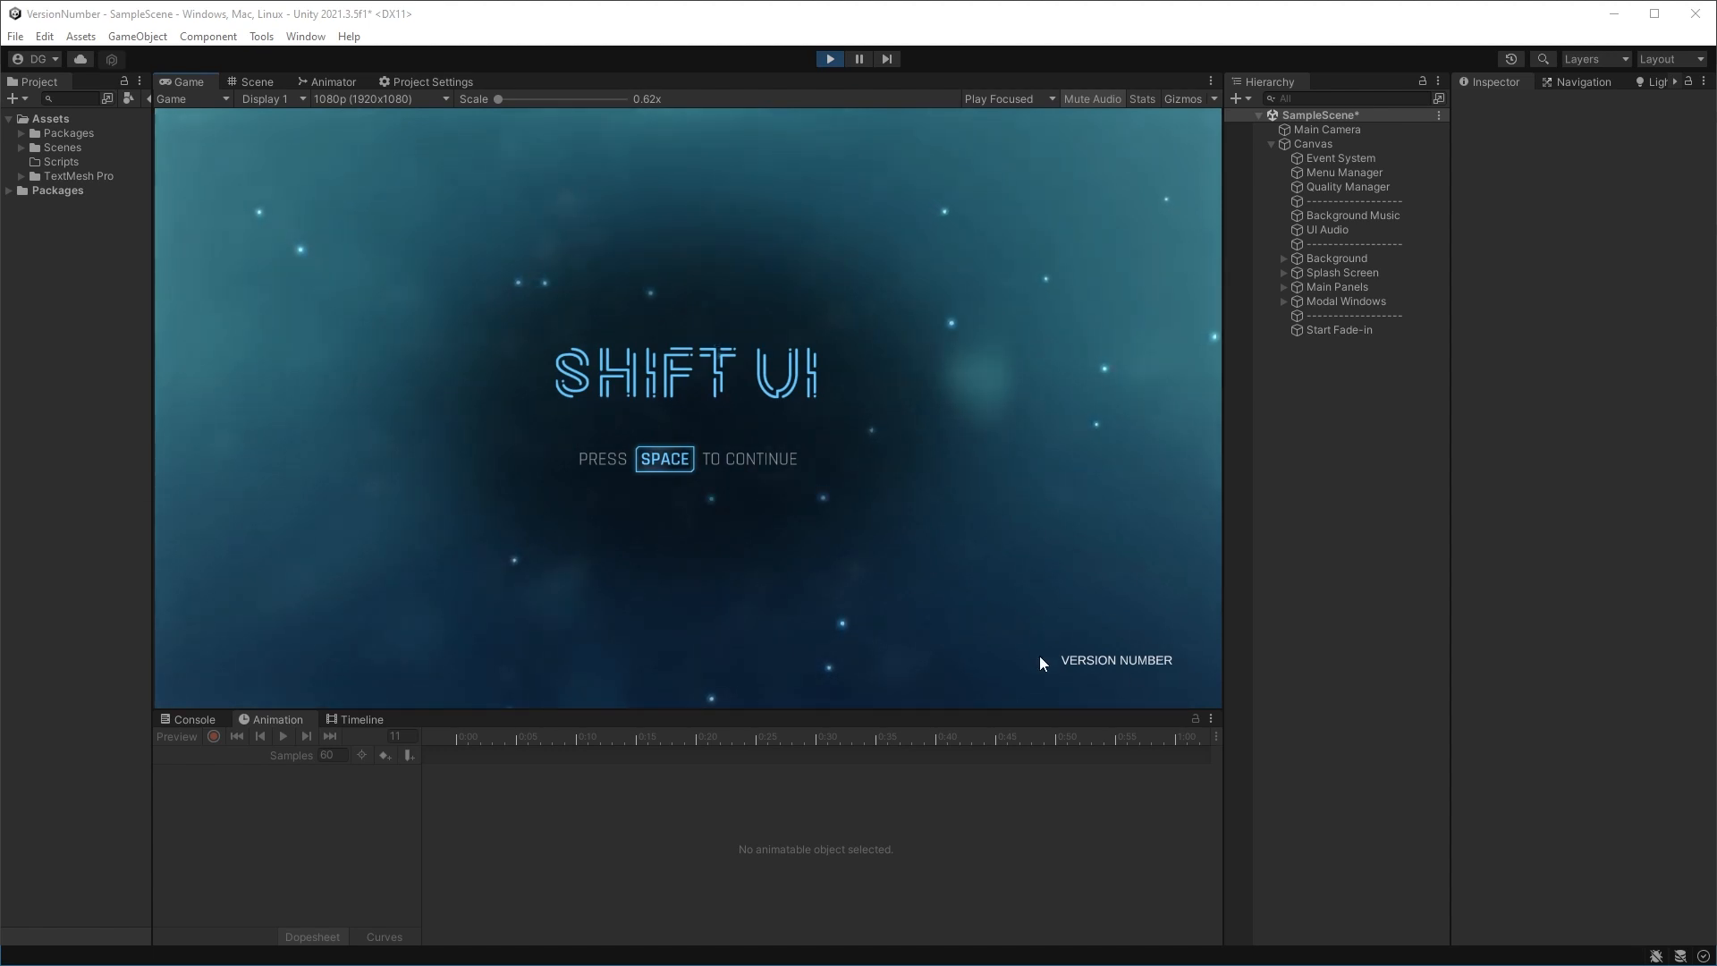
mouse_move(1059, 606)
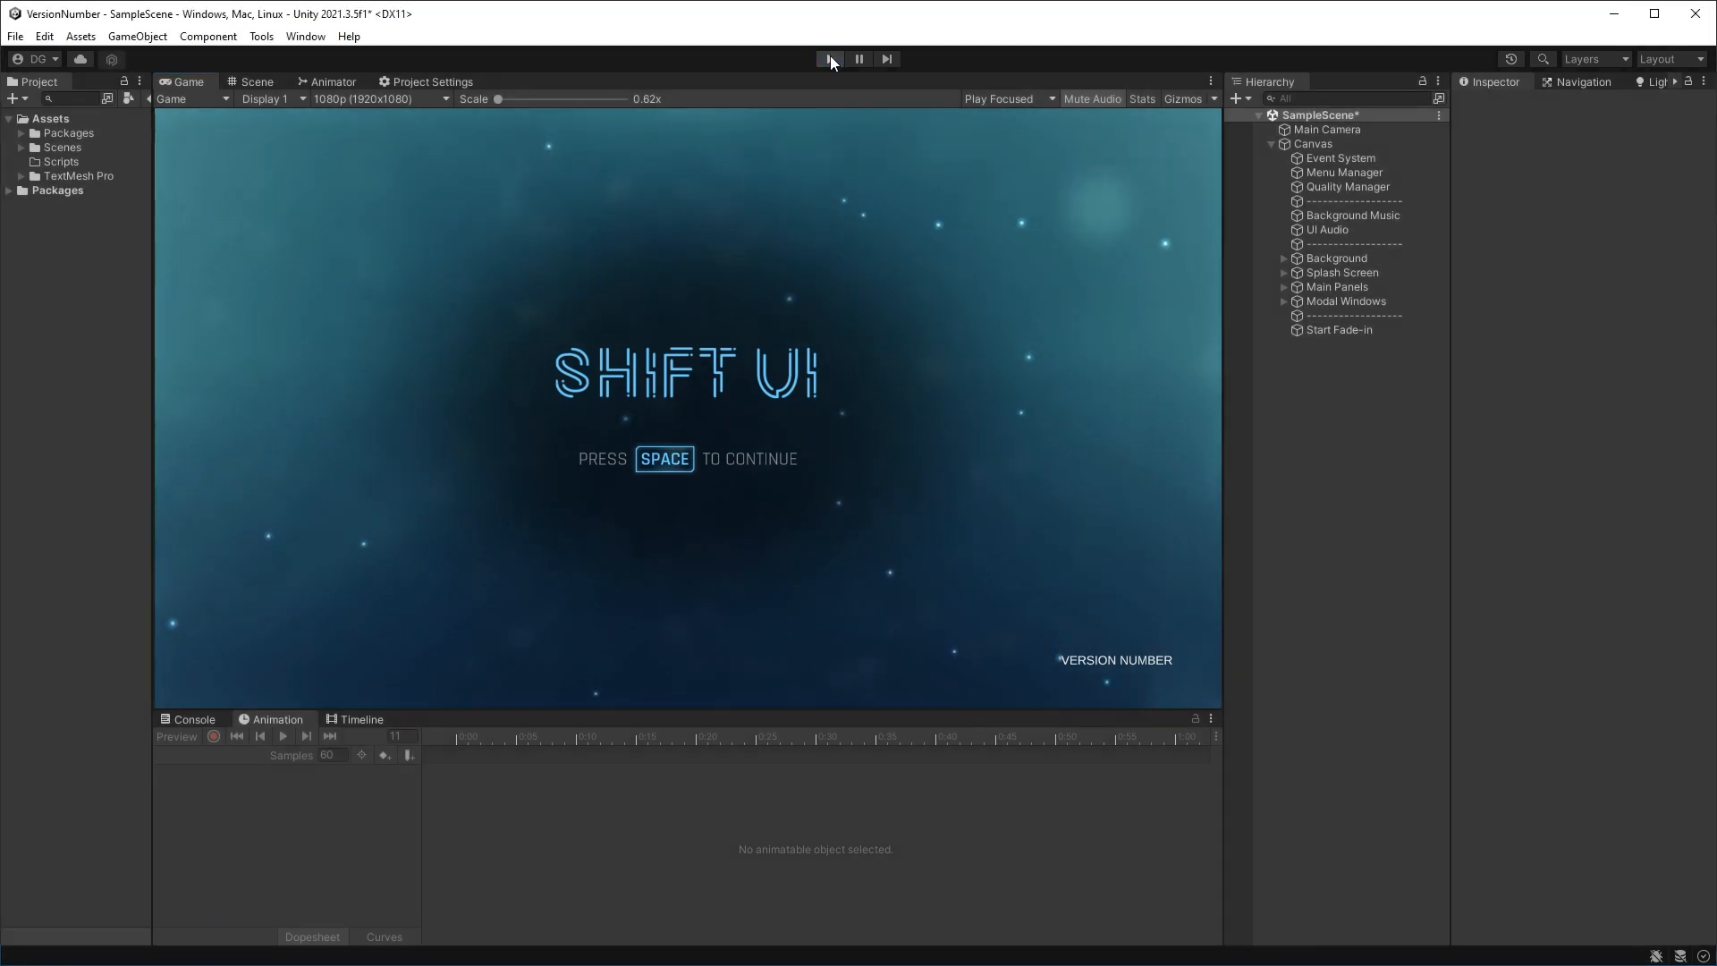
Step: Stop Play mode and select the VersionDisplay text under Splash Screen > Press Any Key
left_click(255, 82)
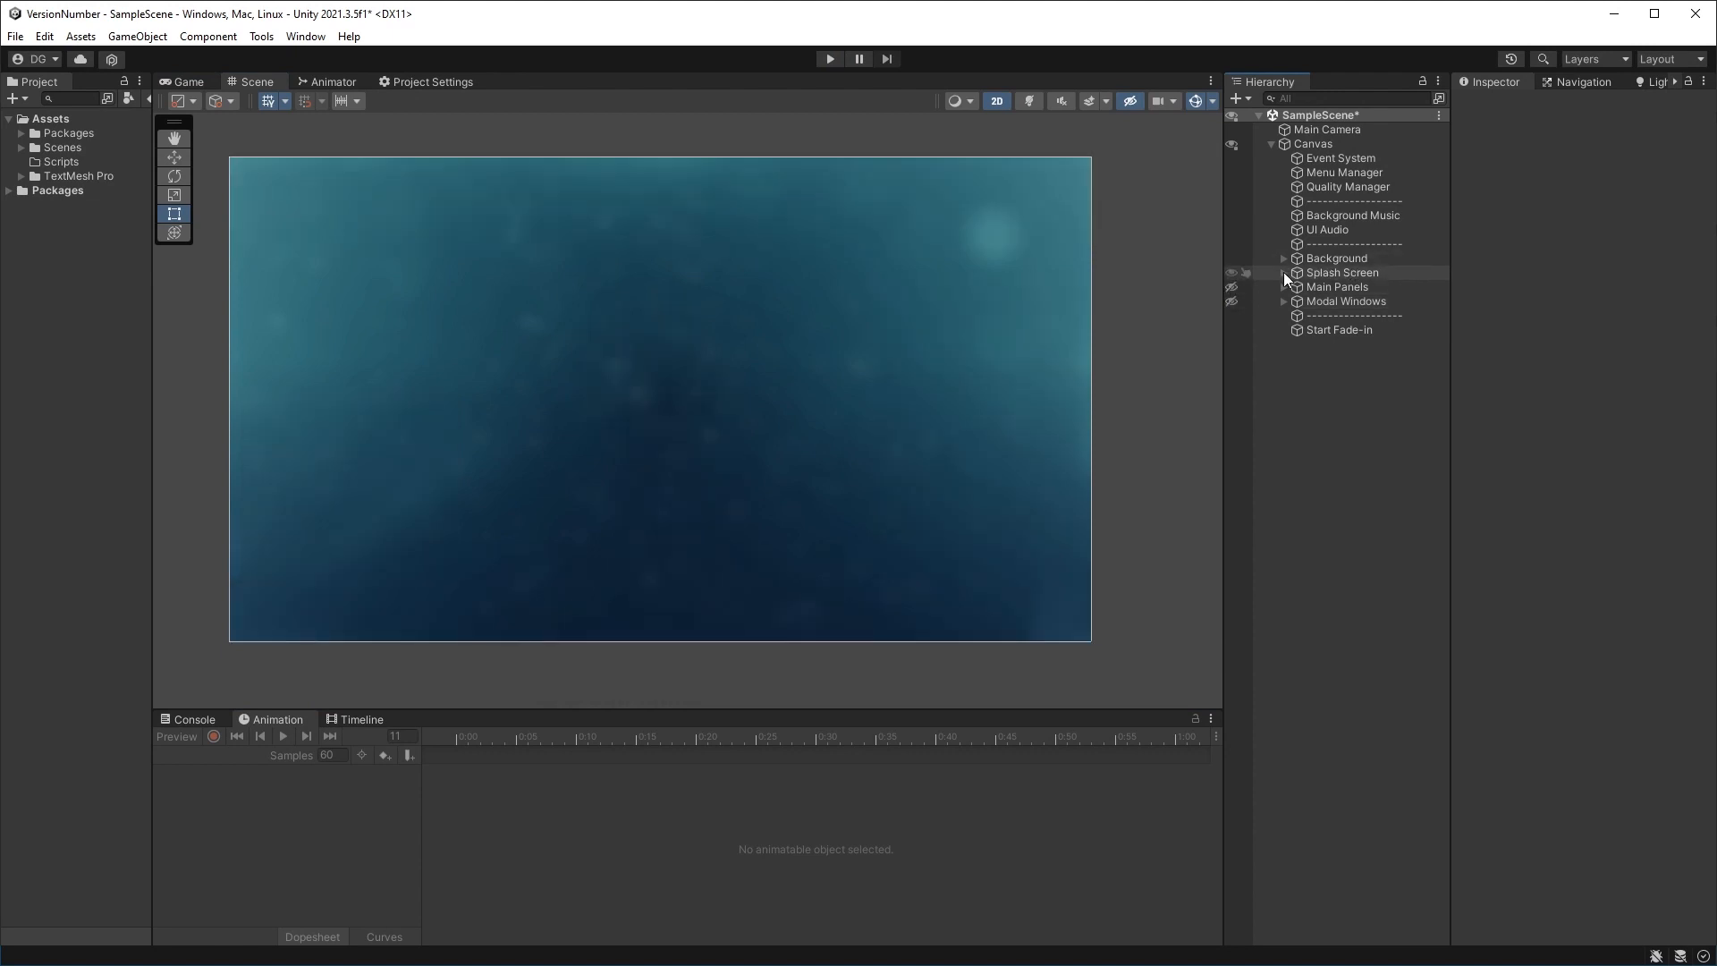
left_click(1368, 316)
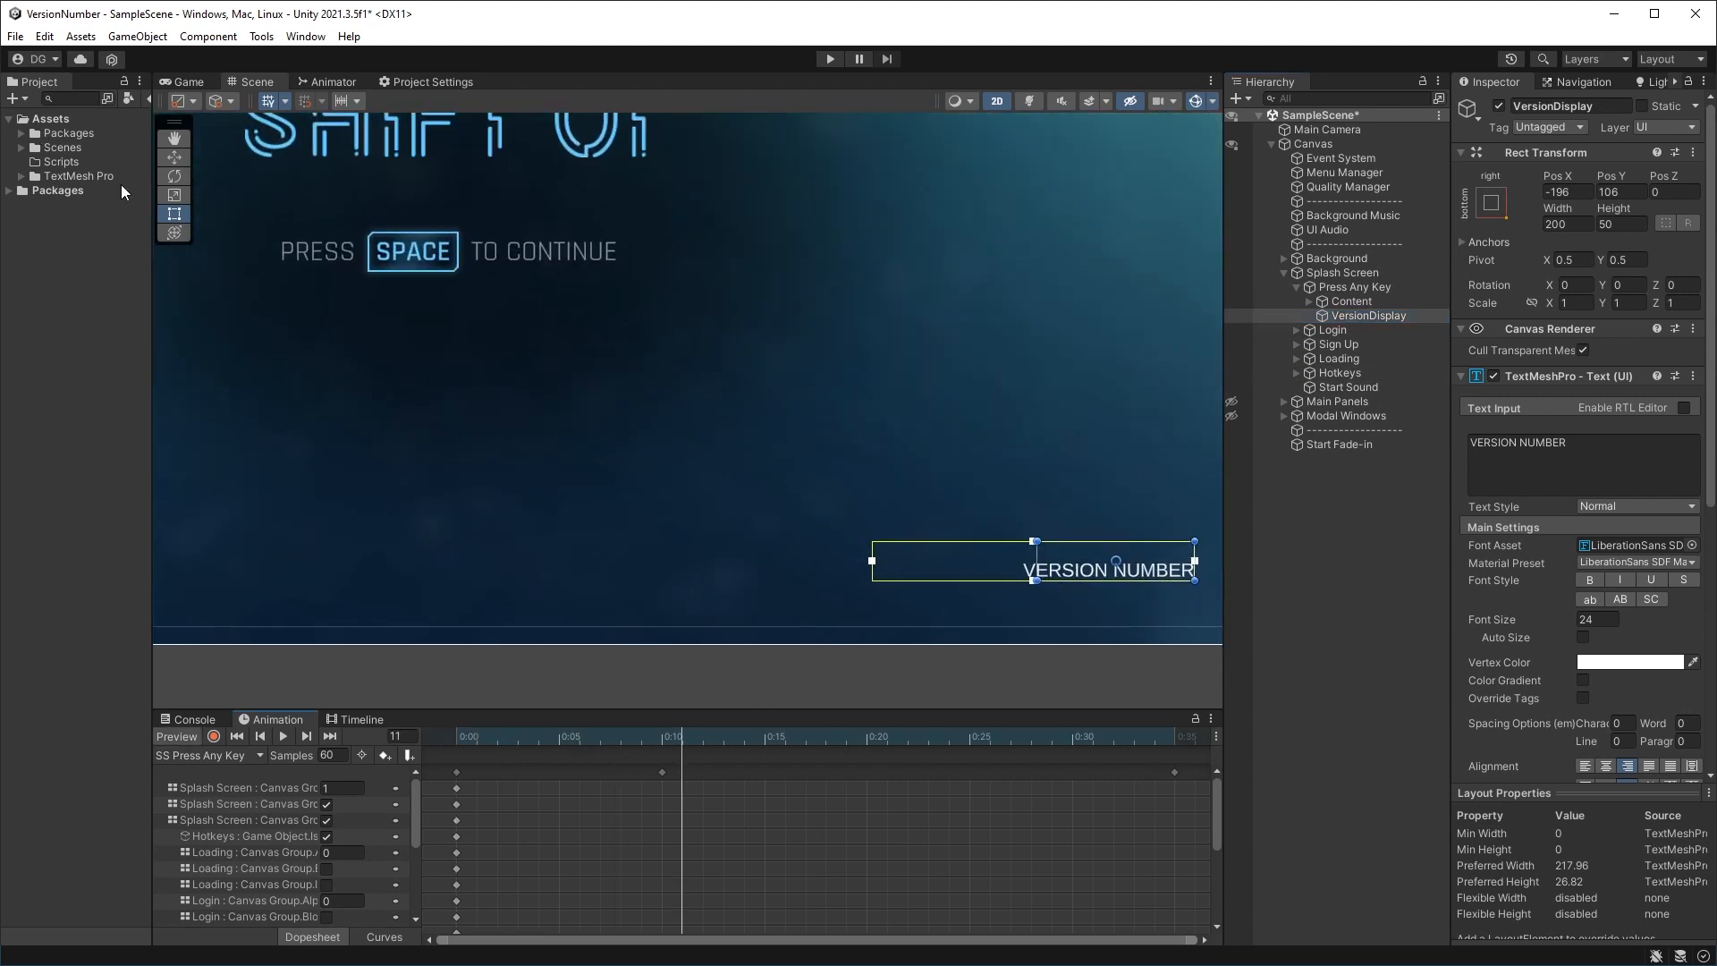
Step: Create a VersionDisplay C# script in Scripts and open it in Visual Studio
right_click(59, 161)
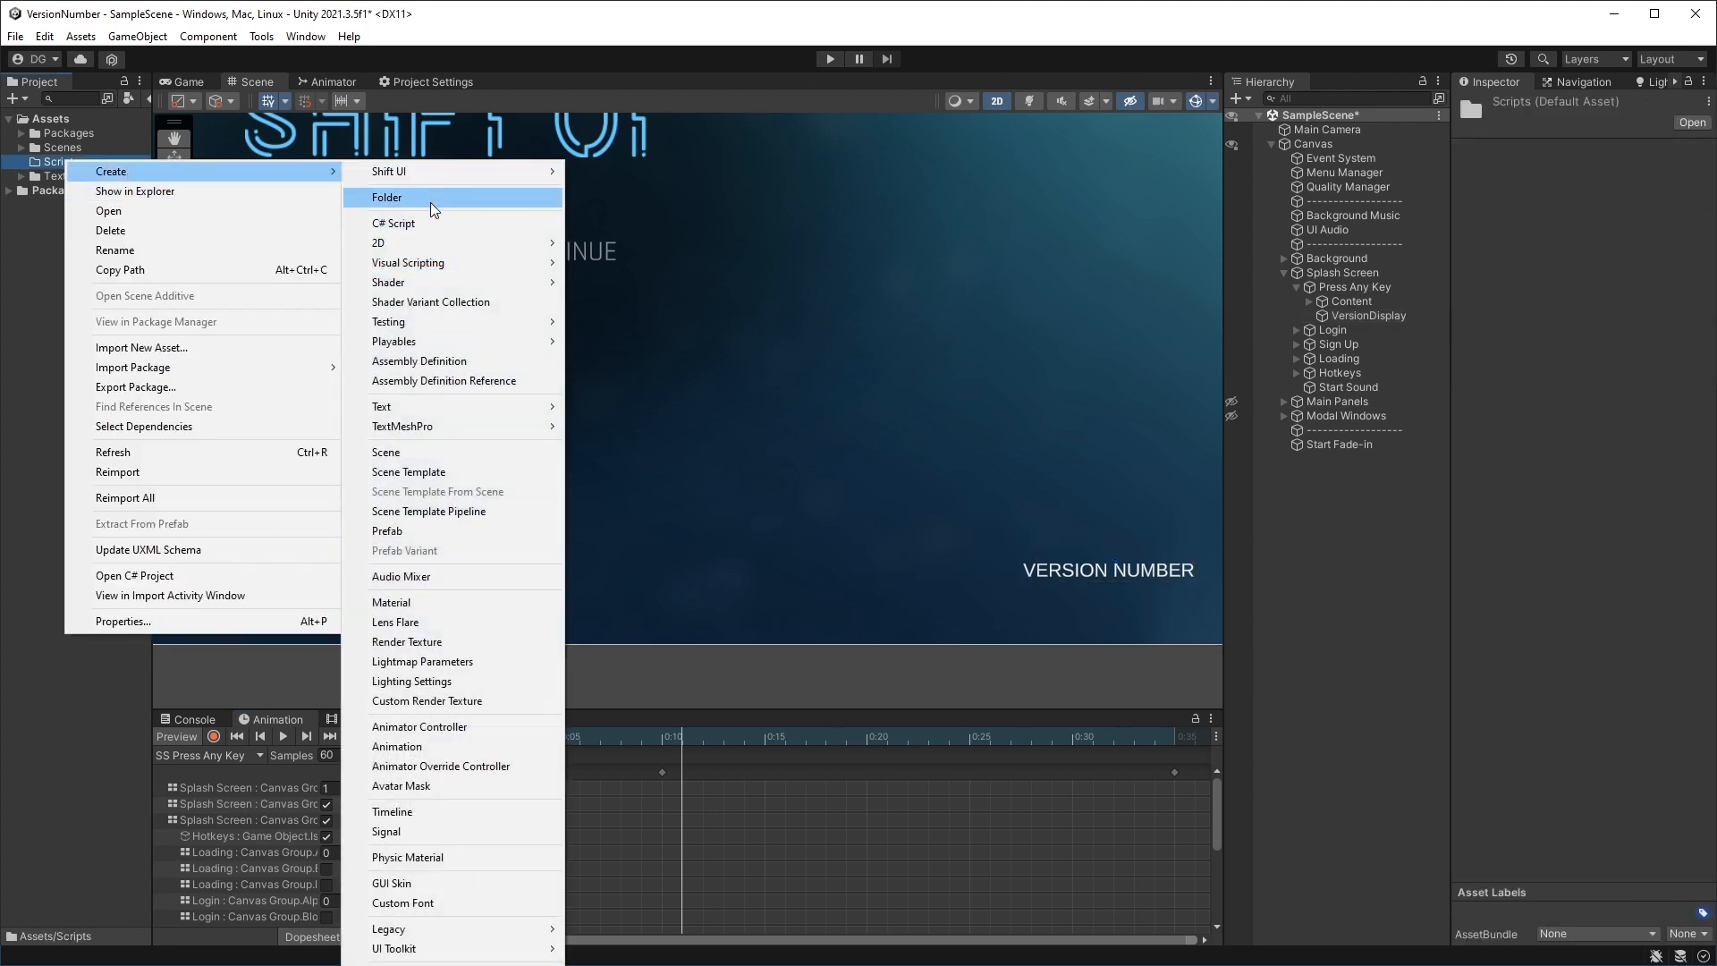
left_click(386, 197)
type("VersionDisplay")
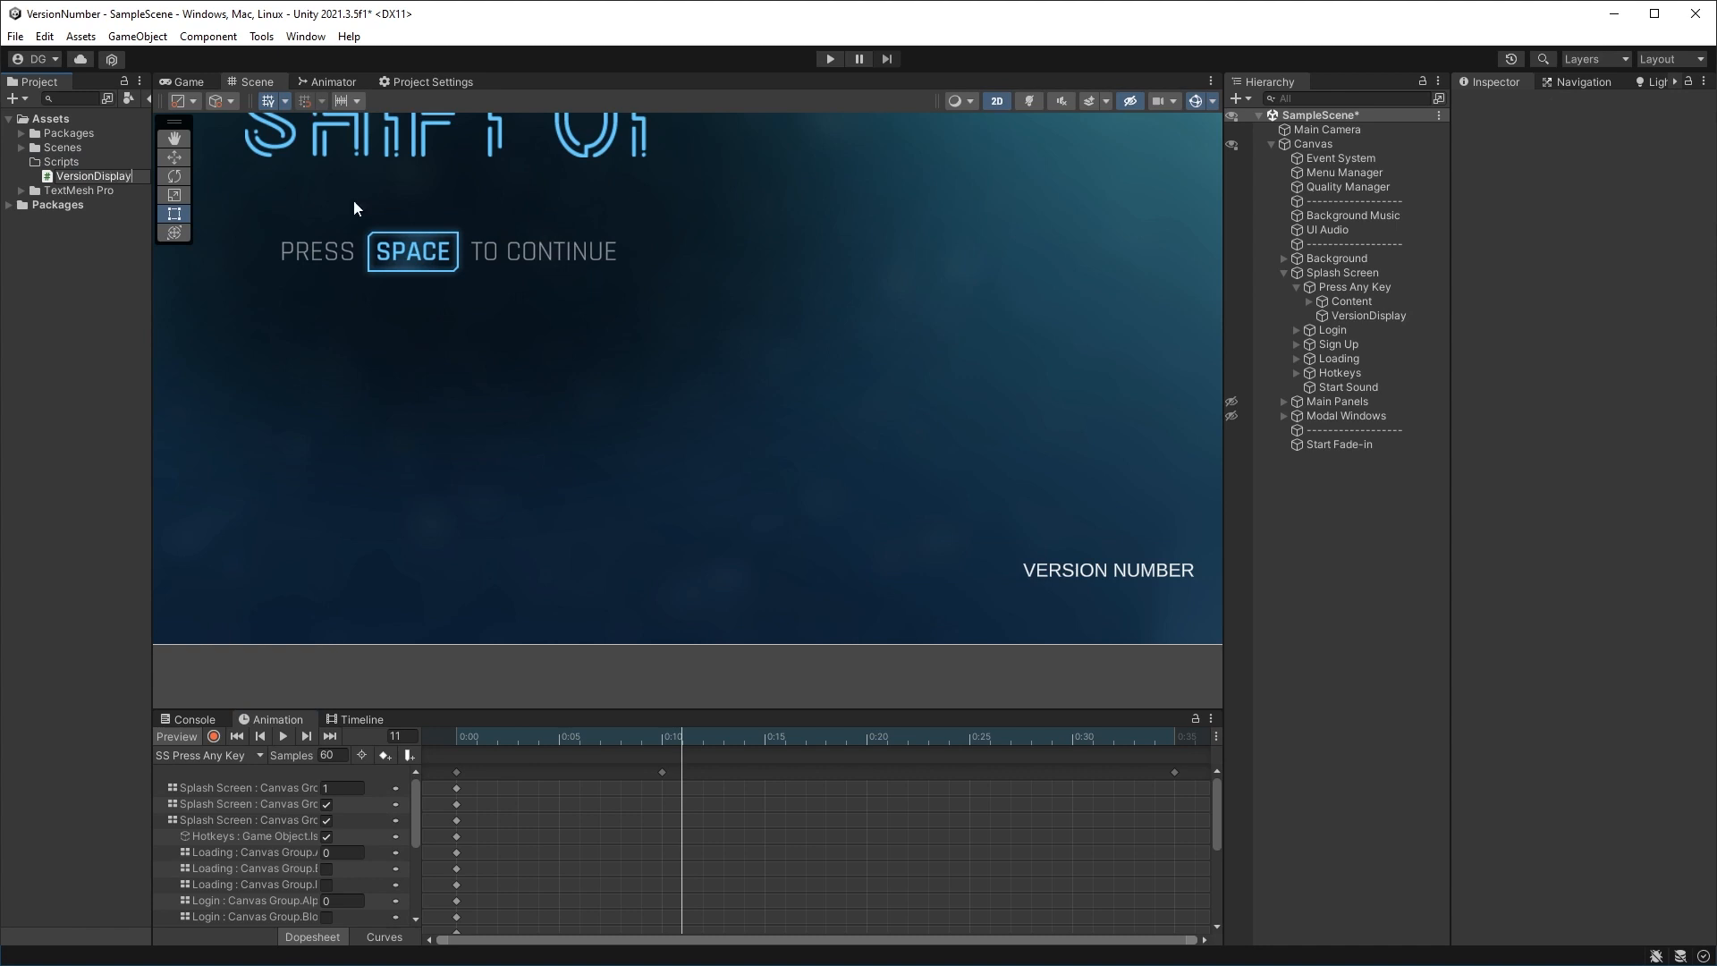
double_click(96, 176)
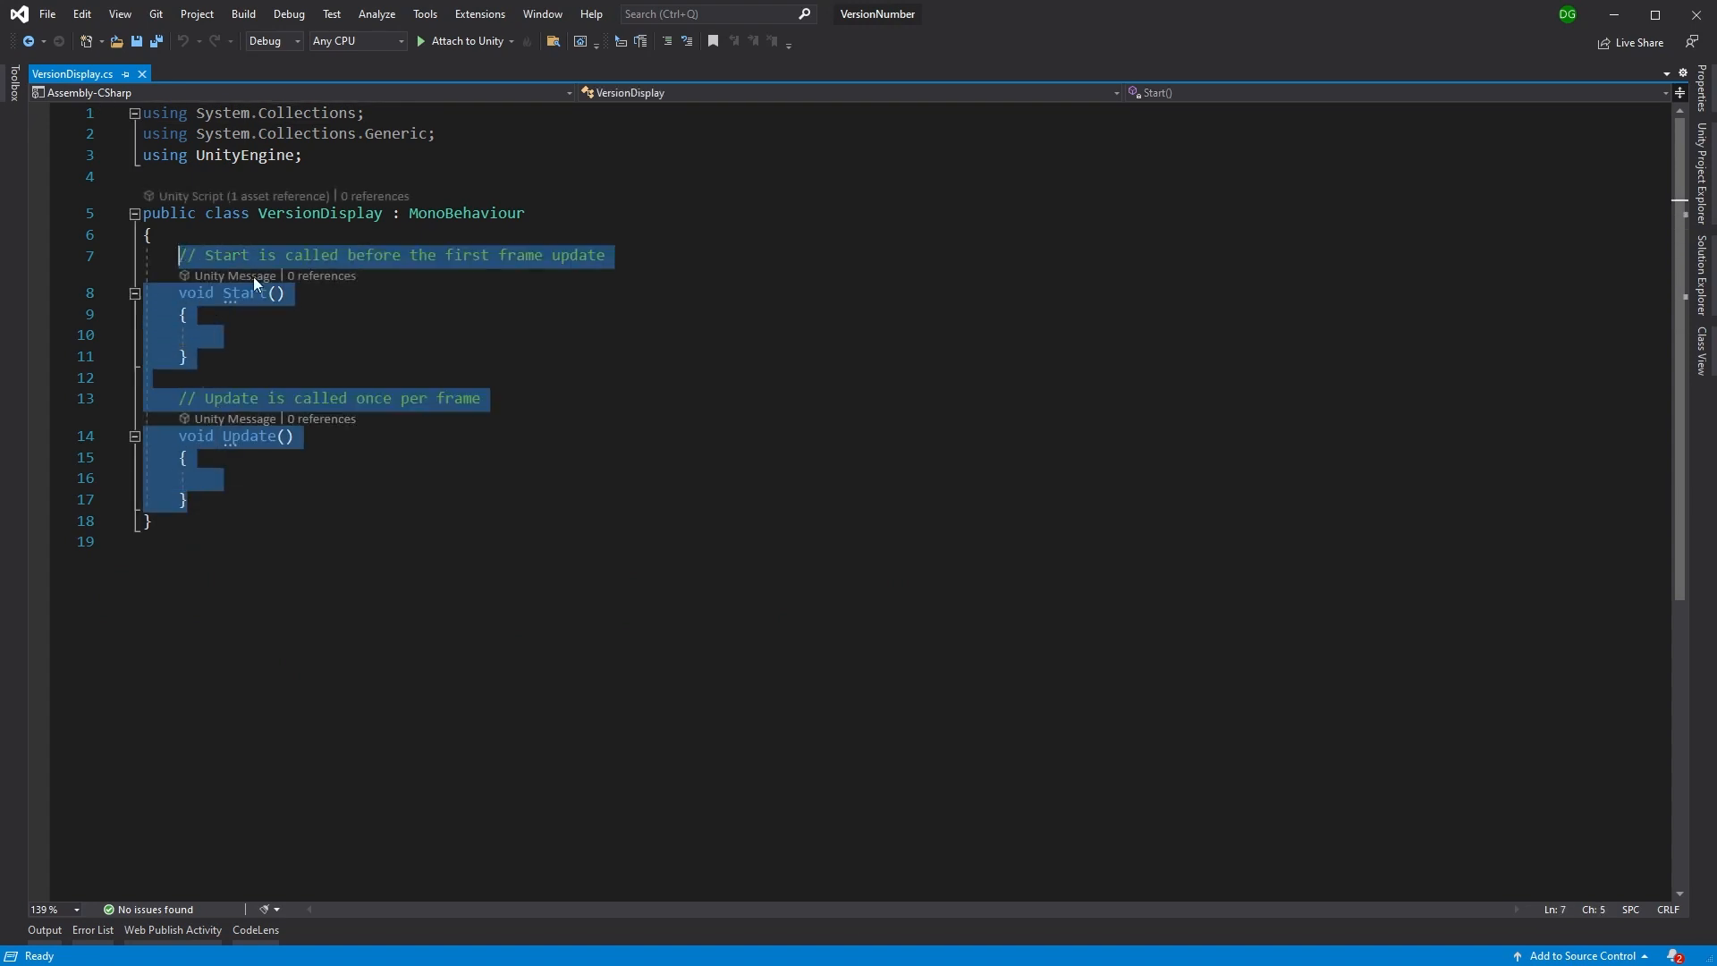
Step: Replace Start/Update with Awake, add 'using TMPro;' and [RequireComponent(typeof(TMP_Text))]
type("Awake(")
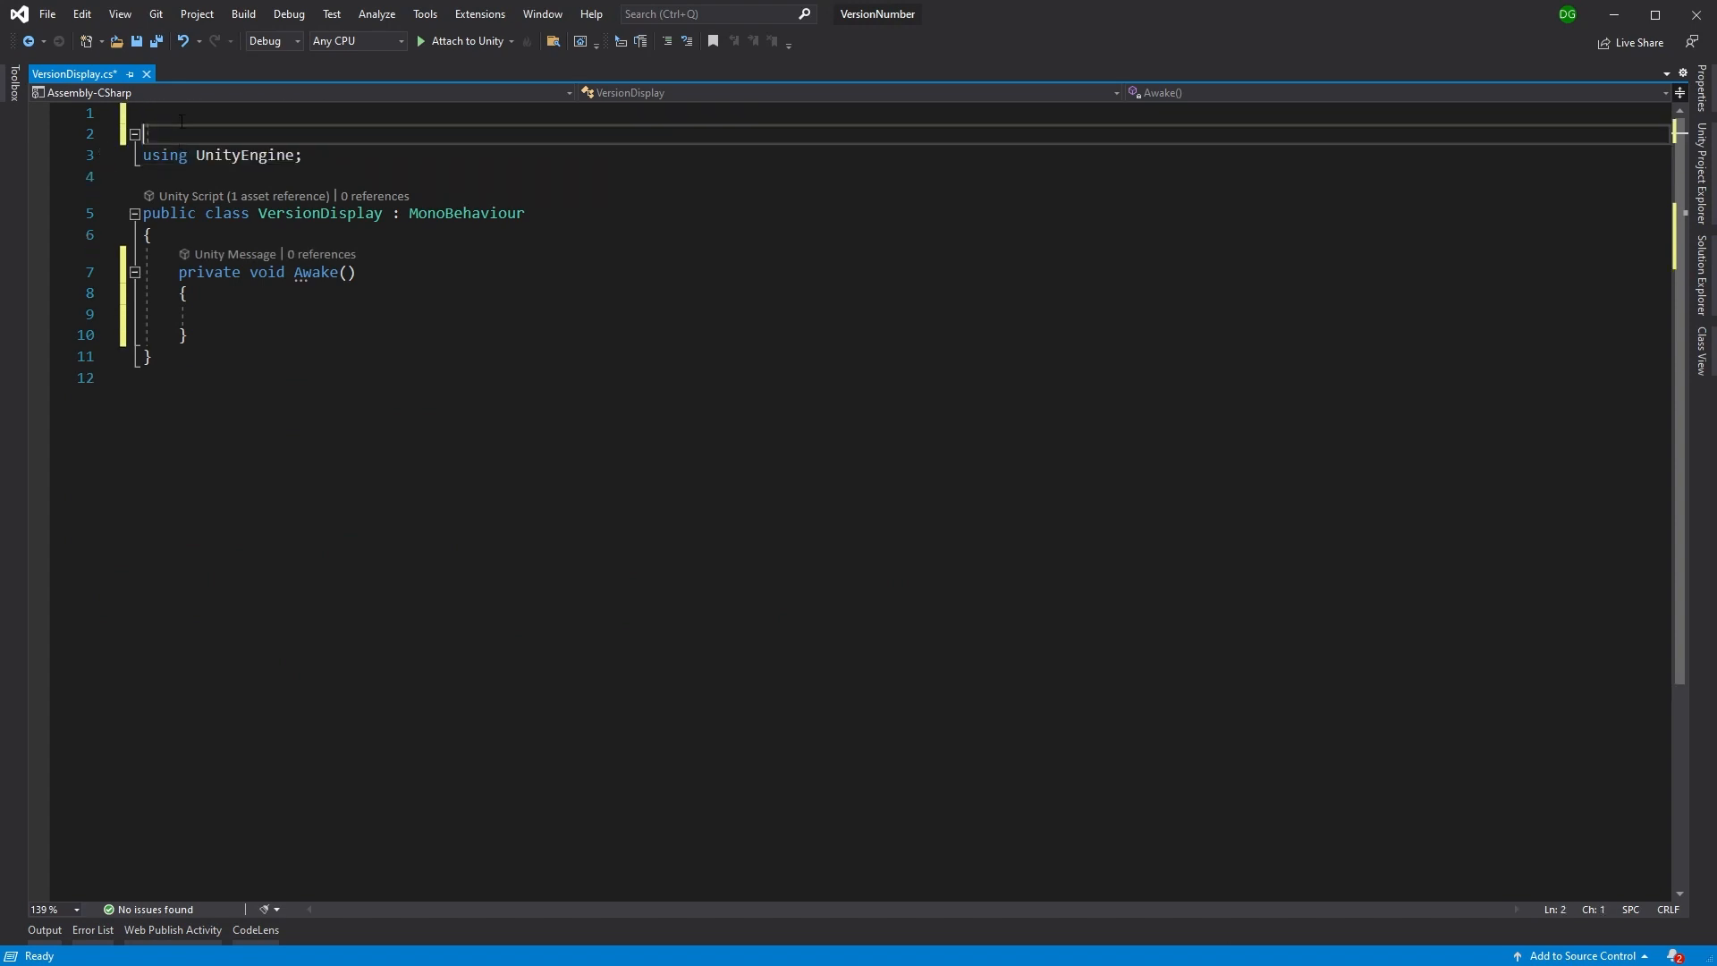
type("using TMPro;")
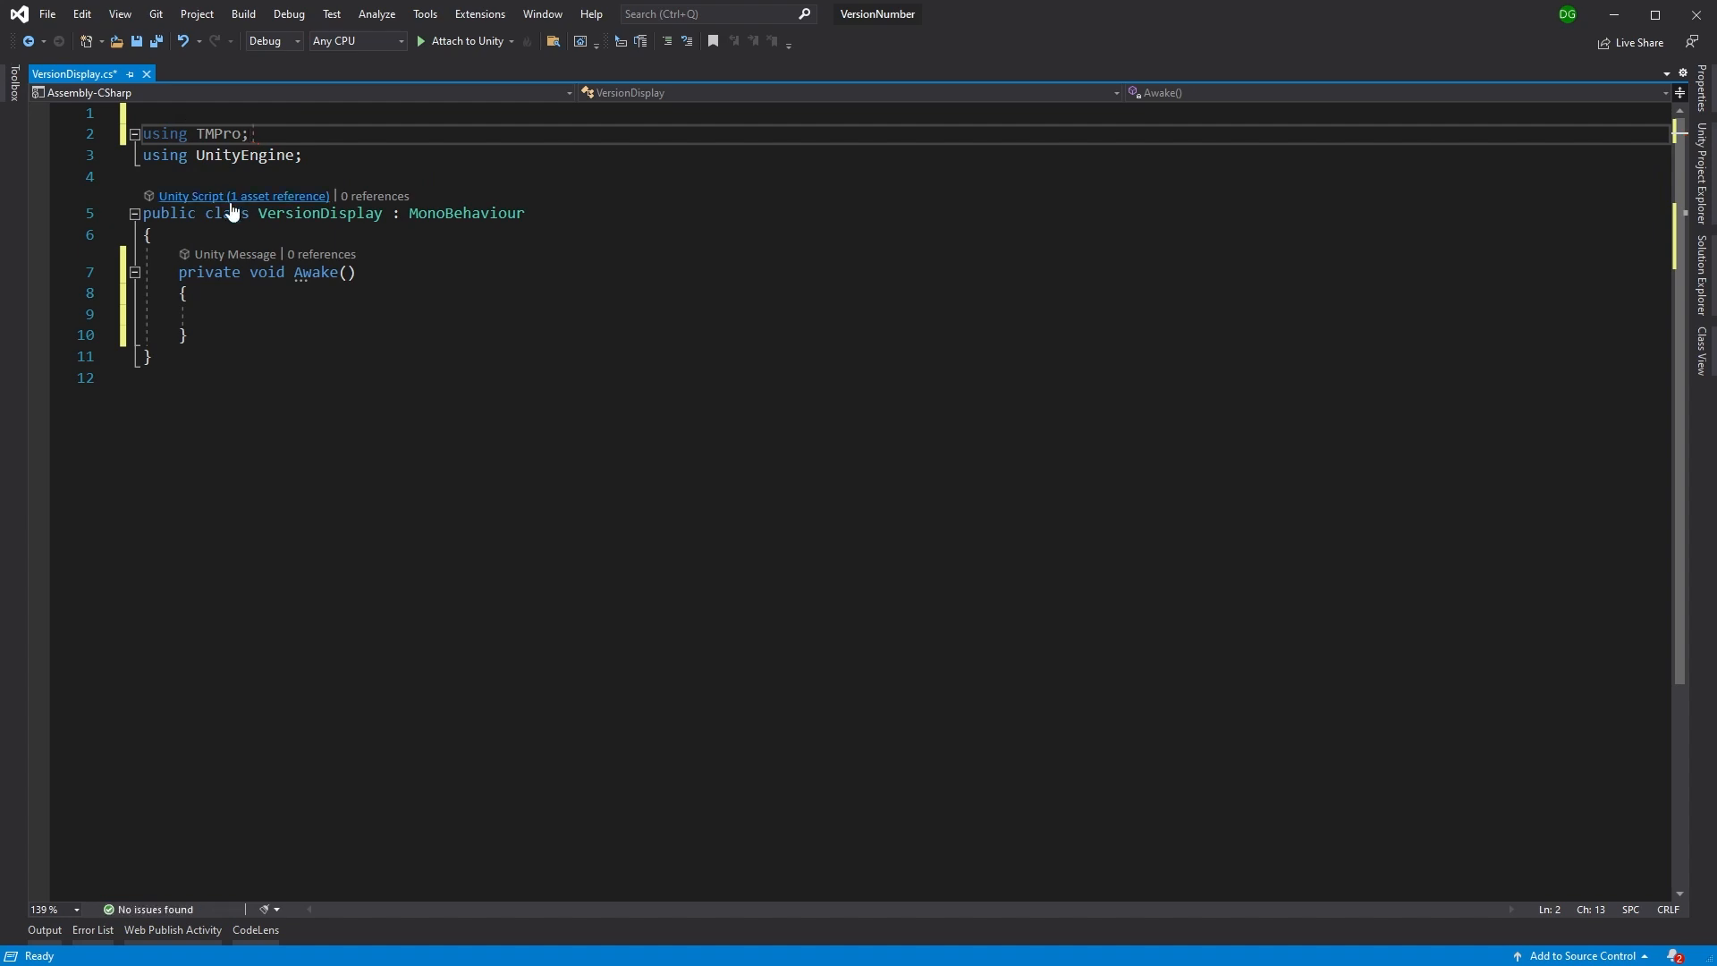
type("[]")
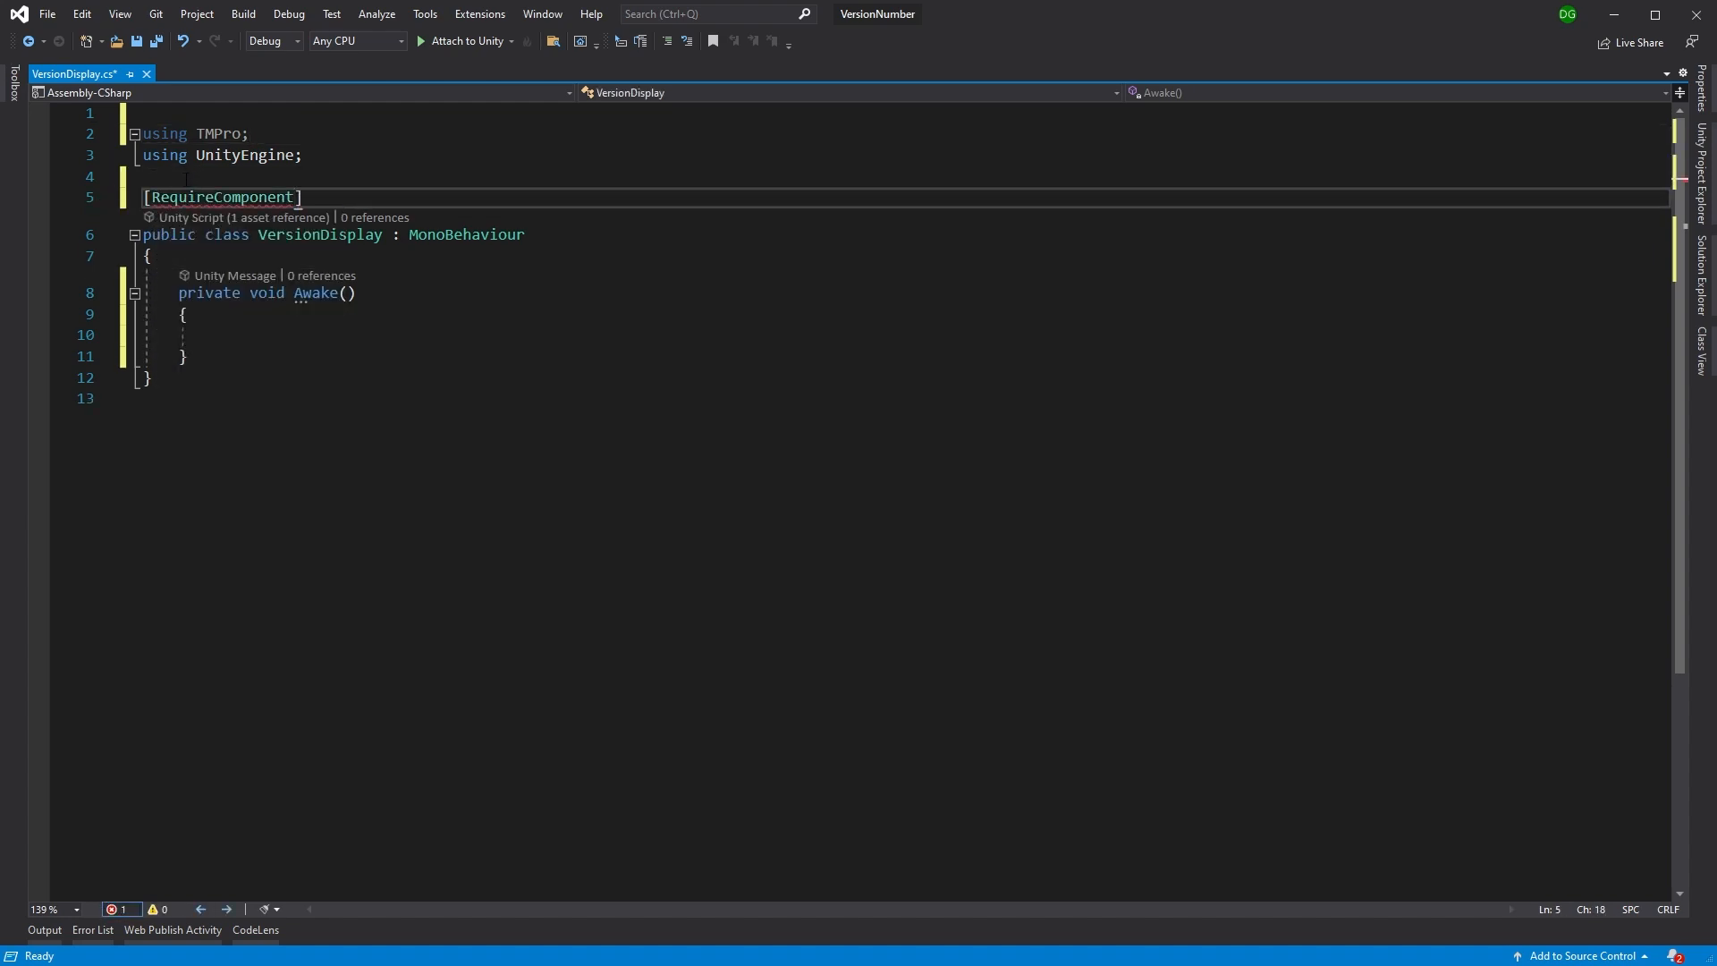
type("(typeof")
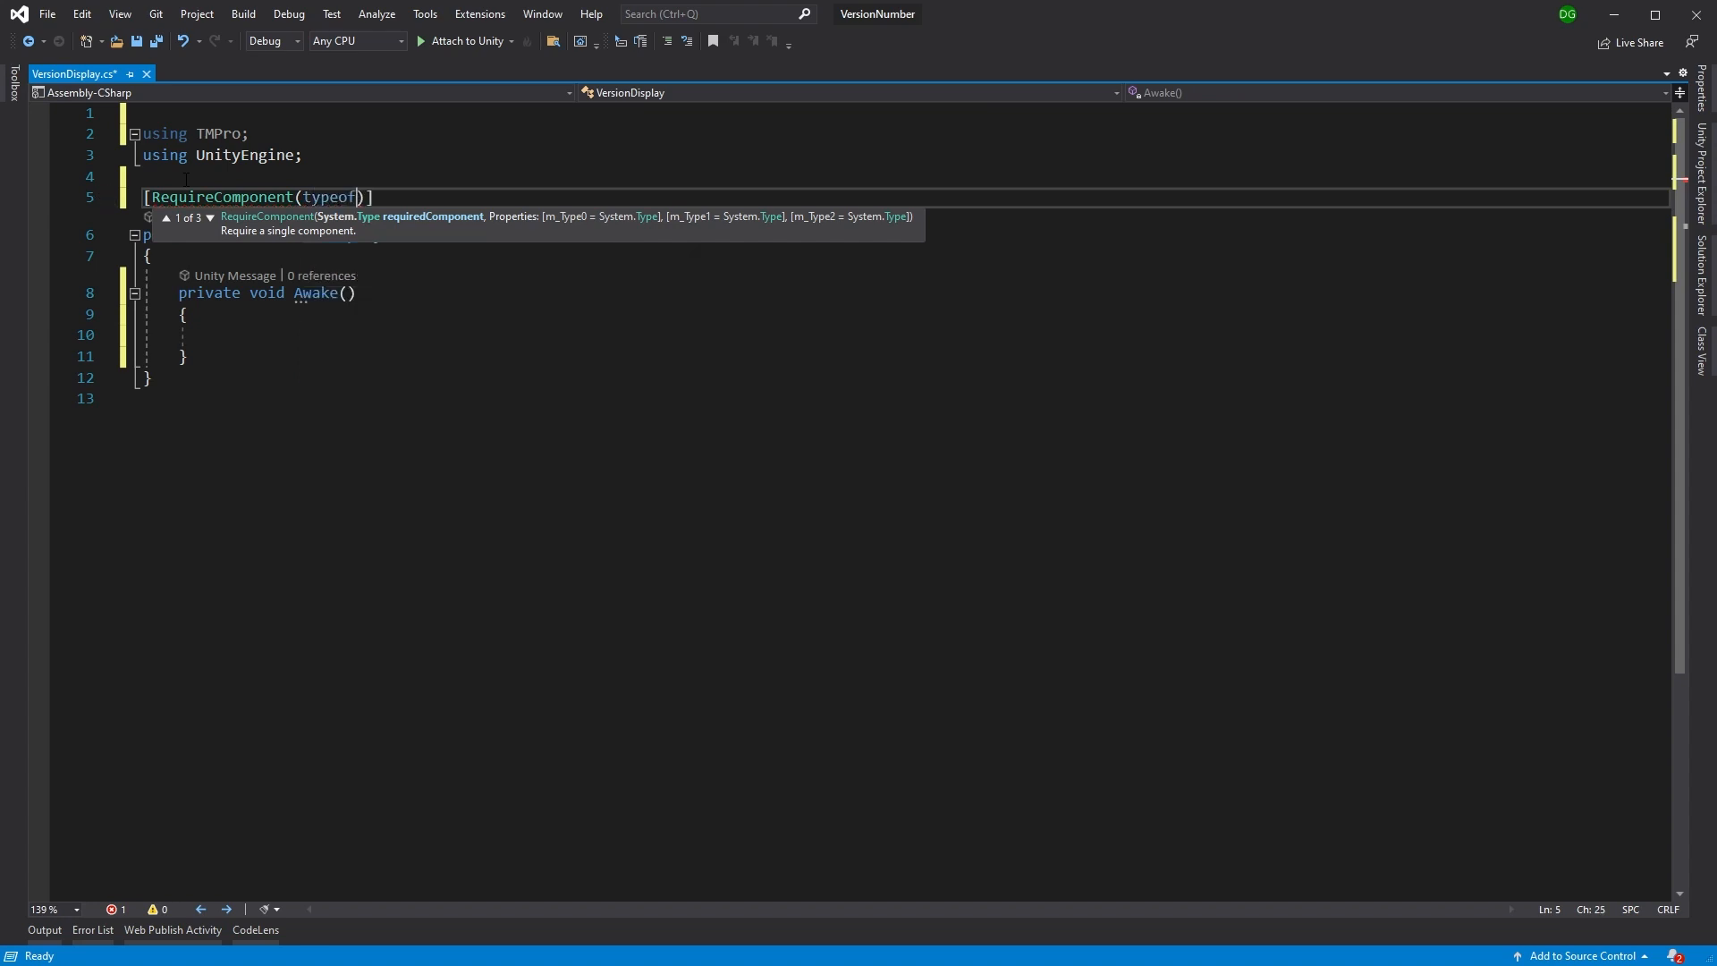
type("TM")
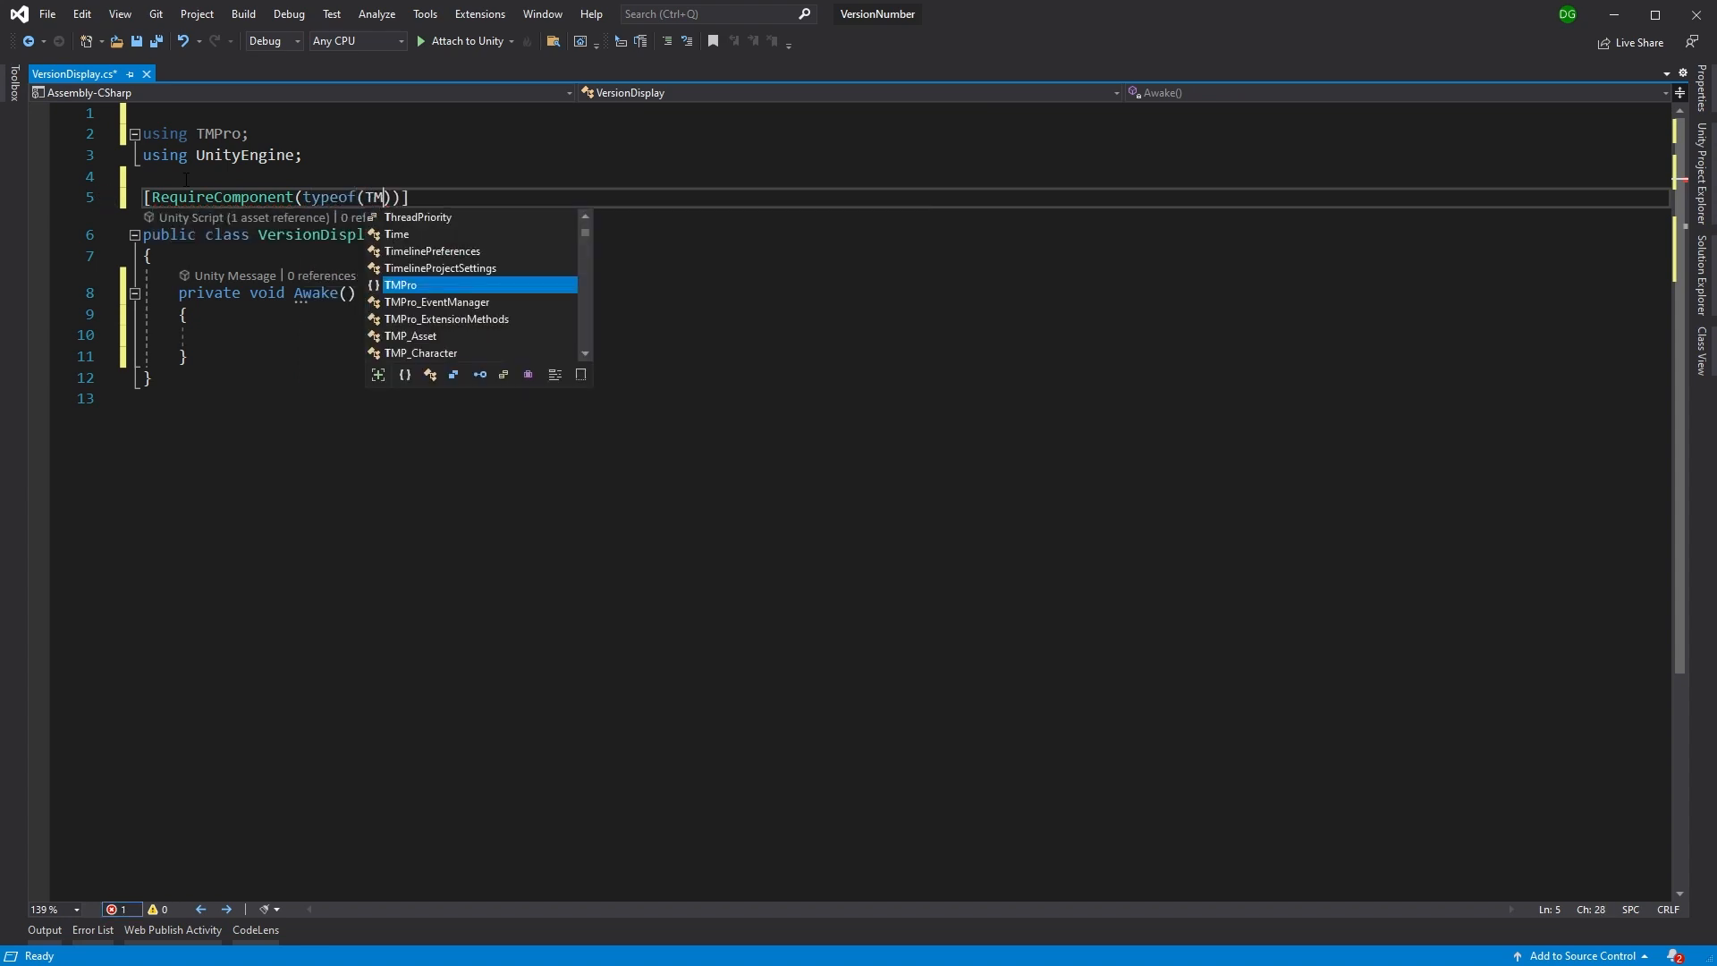
type("P_Text")
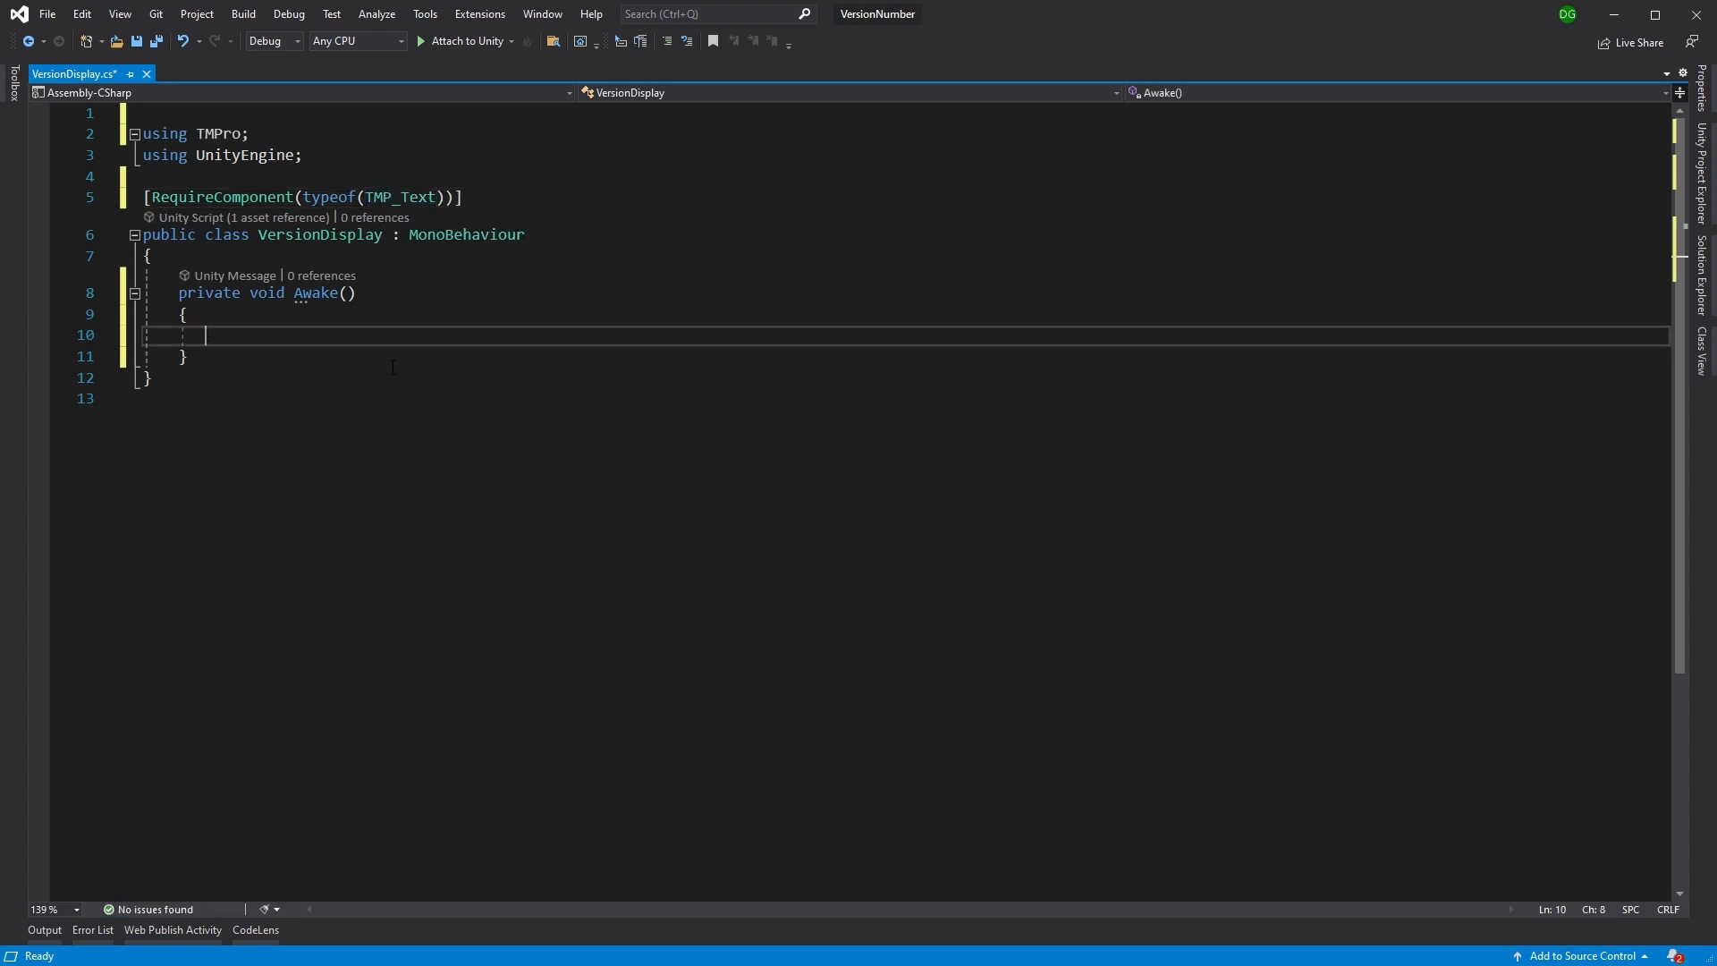
Step: In Awake, get the TMP_Text component and set text.text = Application.version, then save
type("Tn")
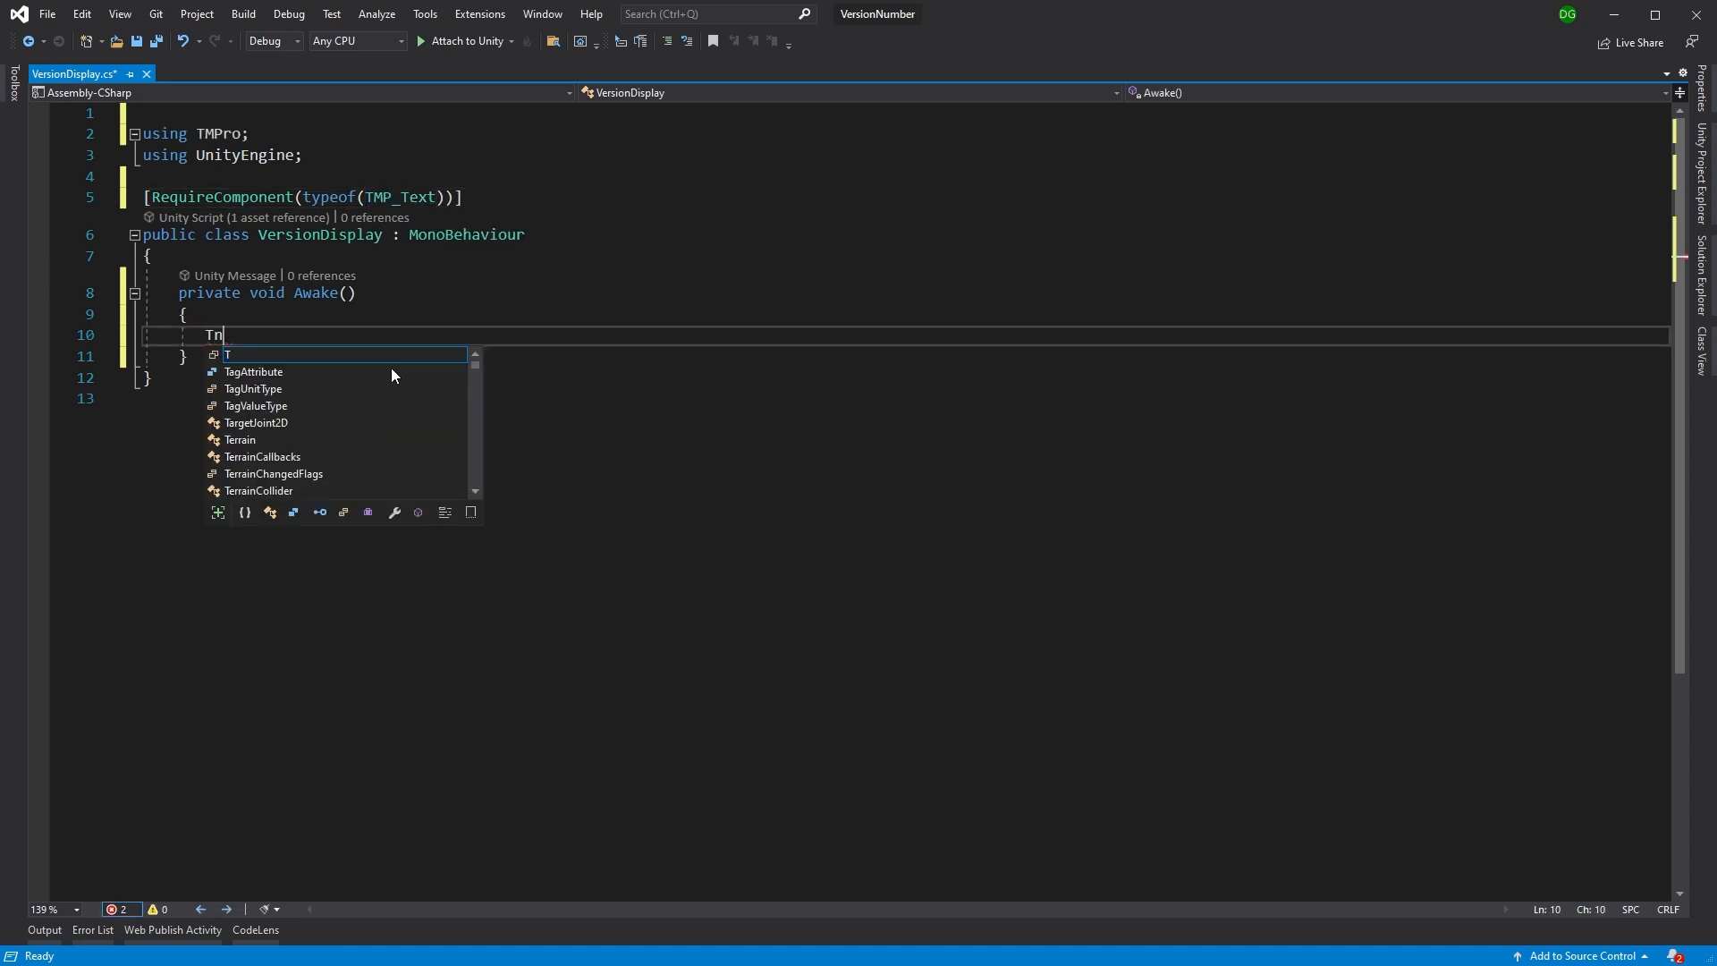
type("mp_")
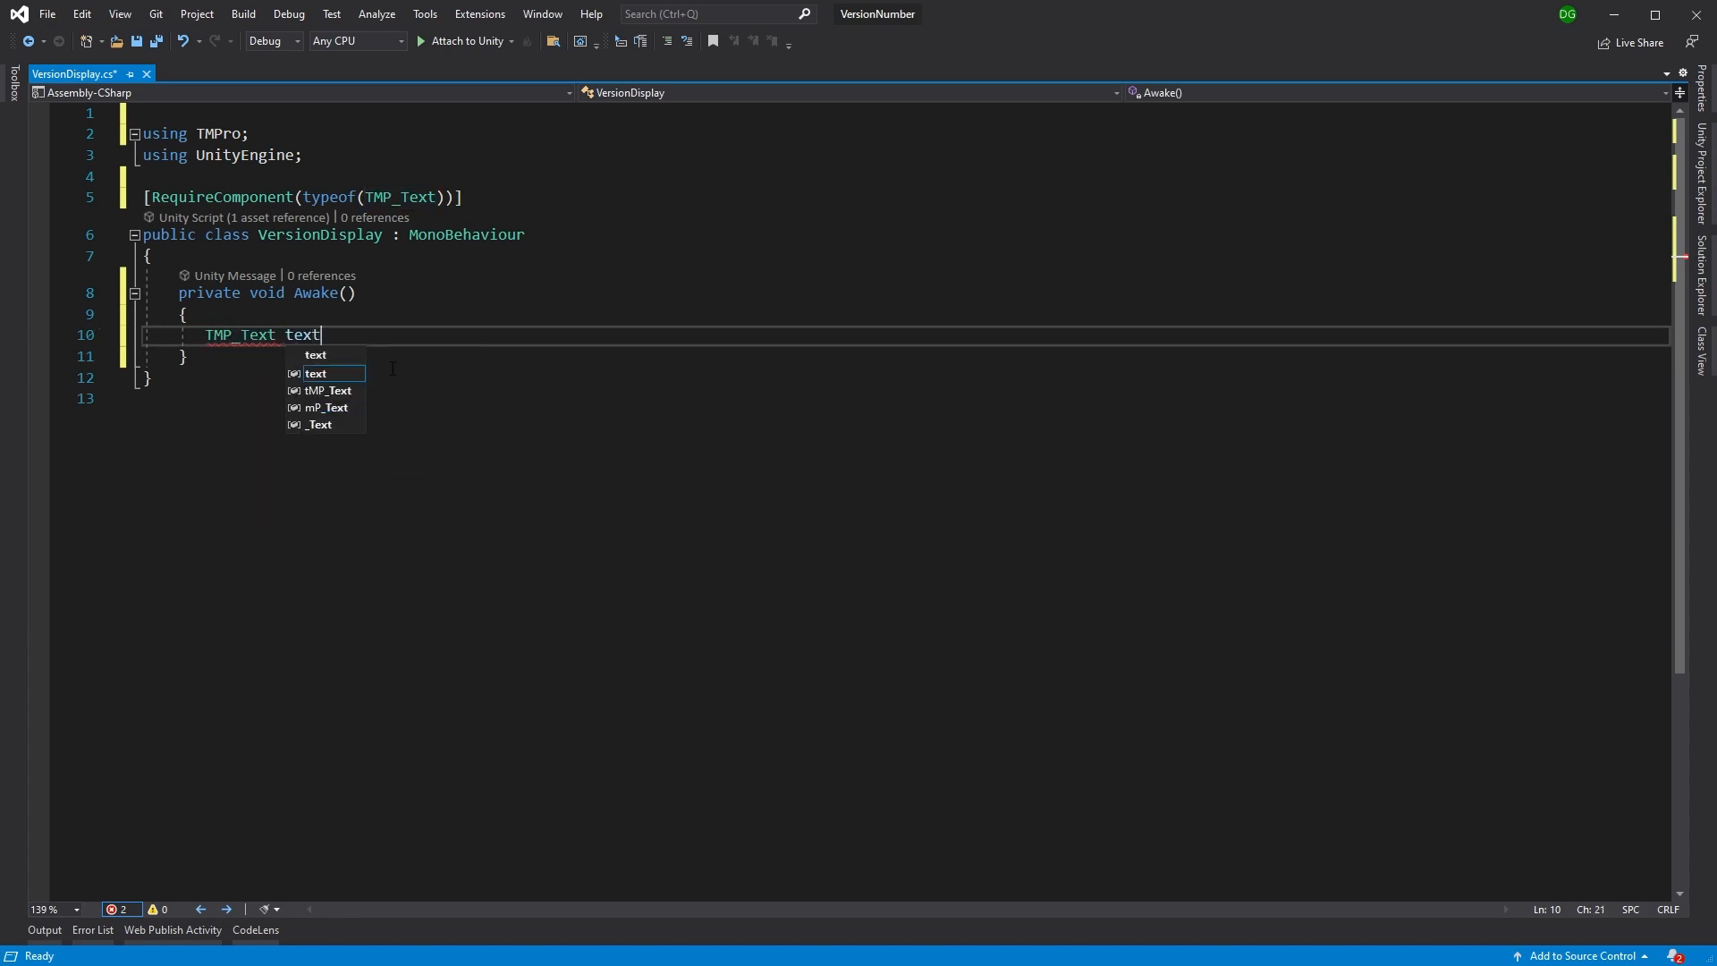
type("= GetComponent")
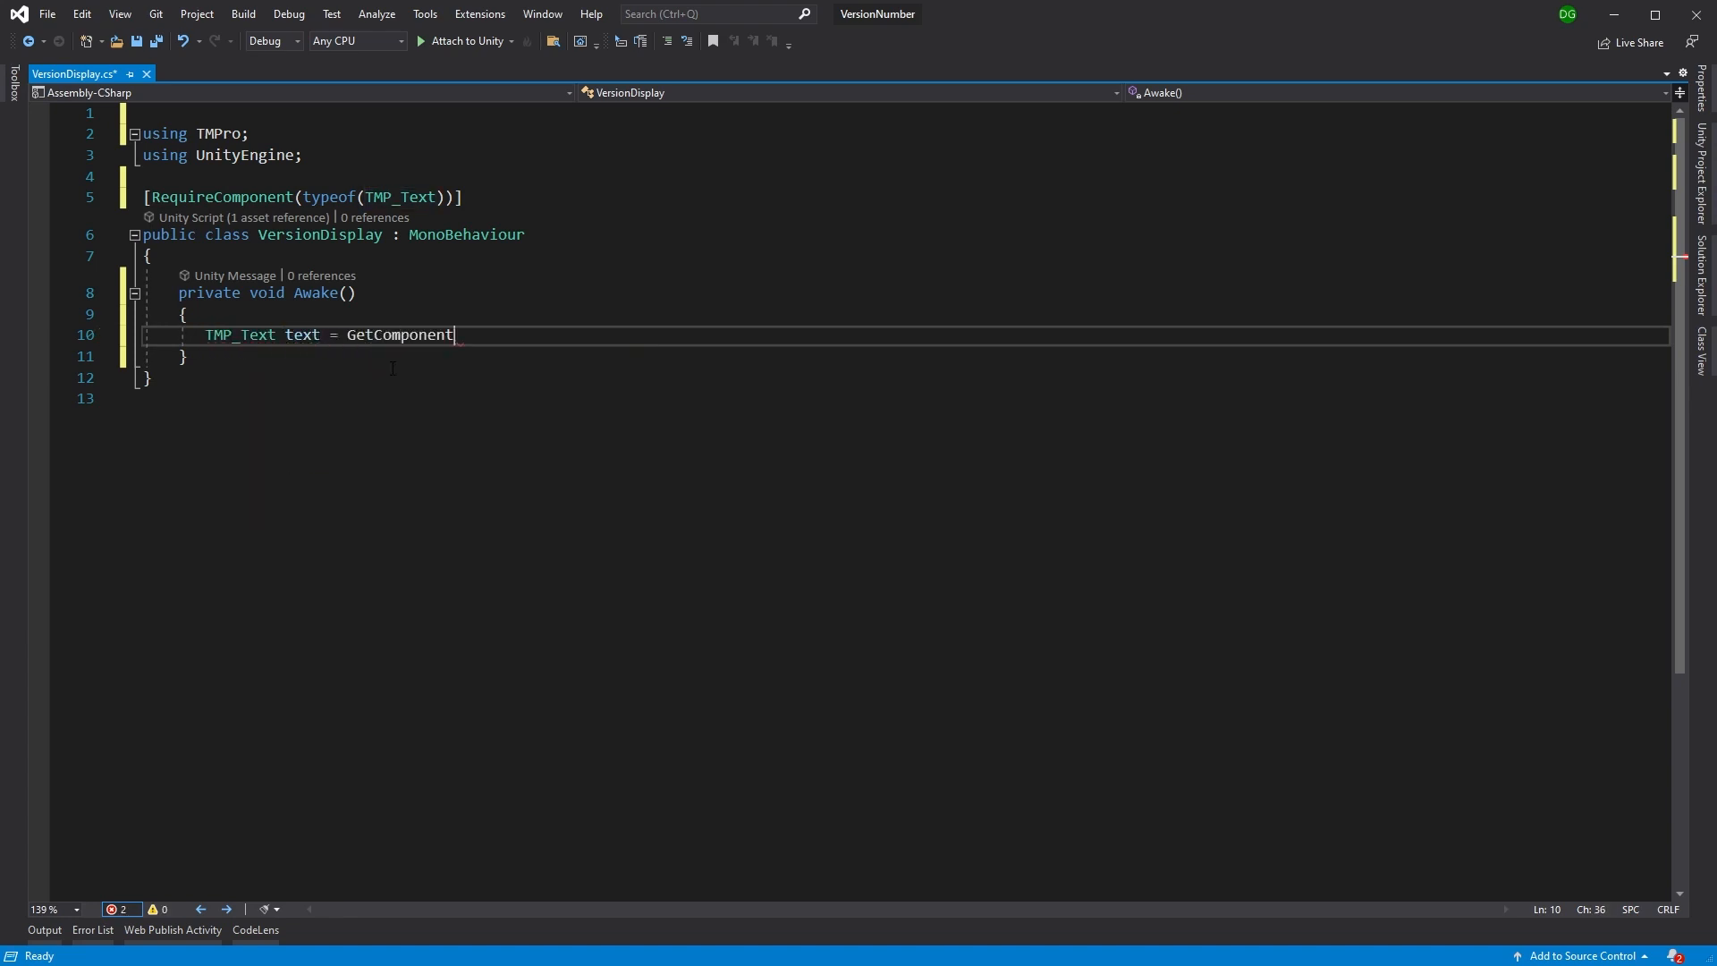
type("<TMP_Text>();")
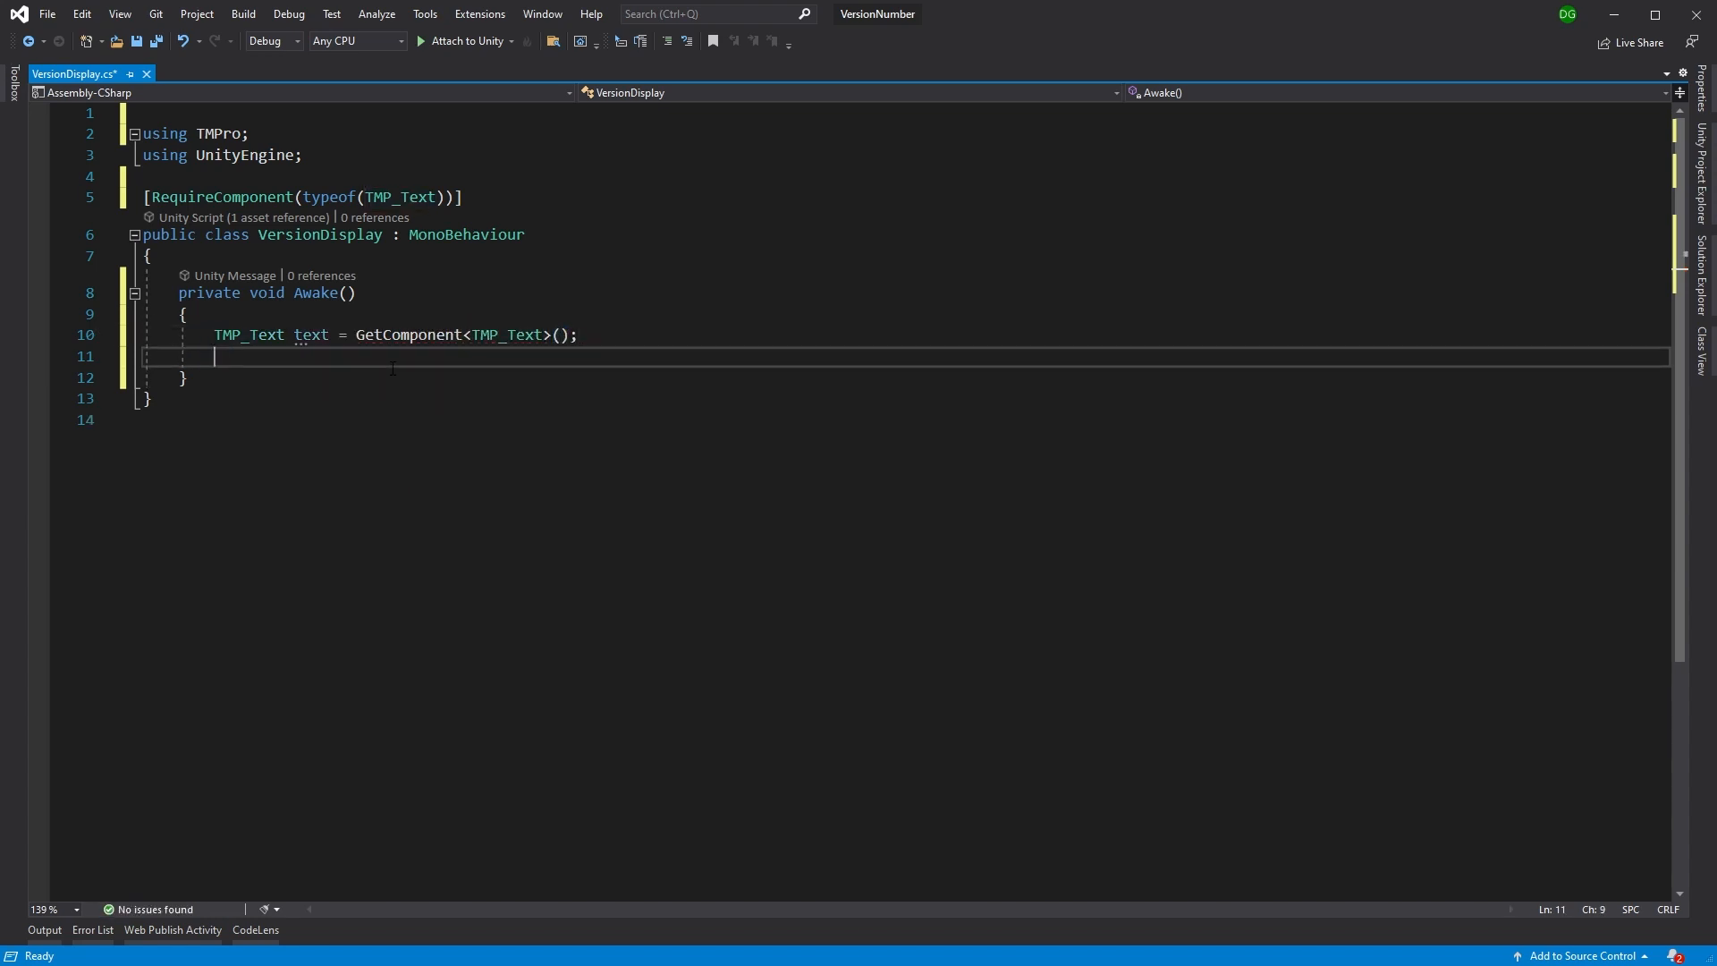
type("text")
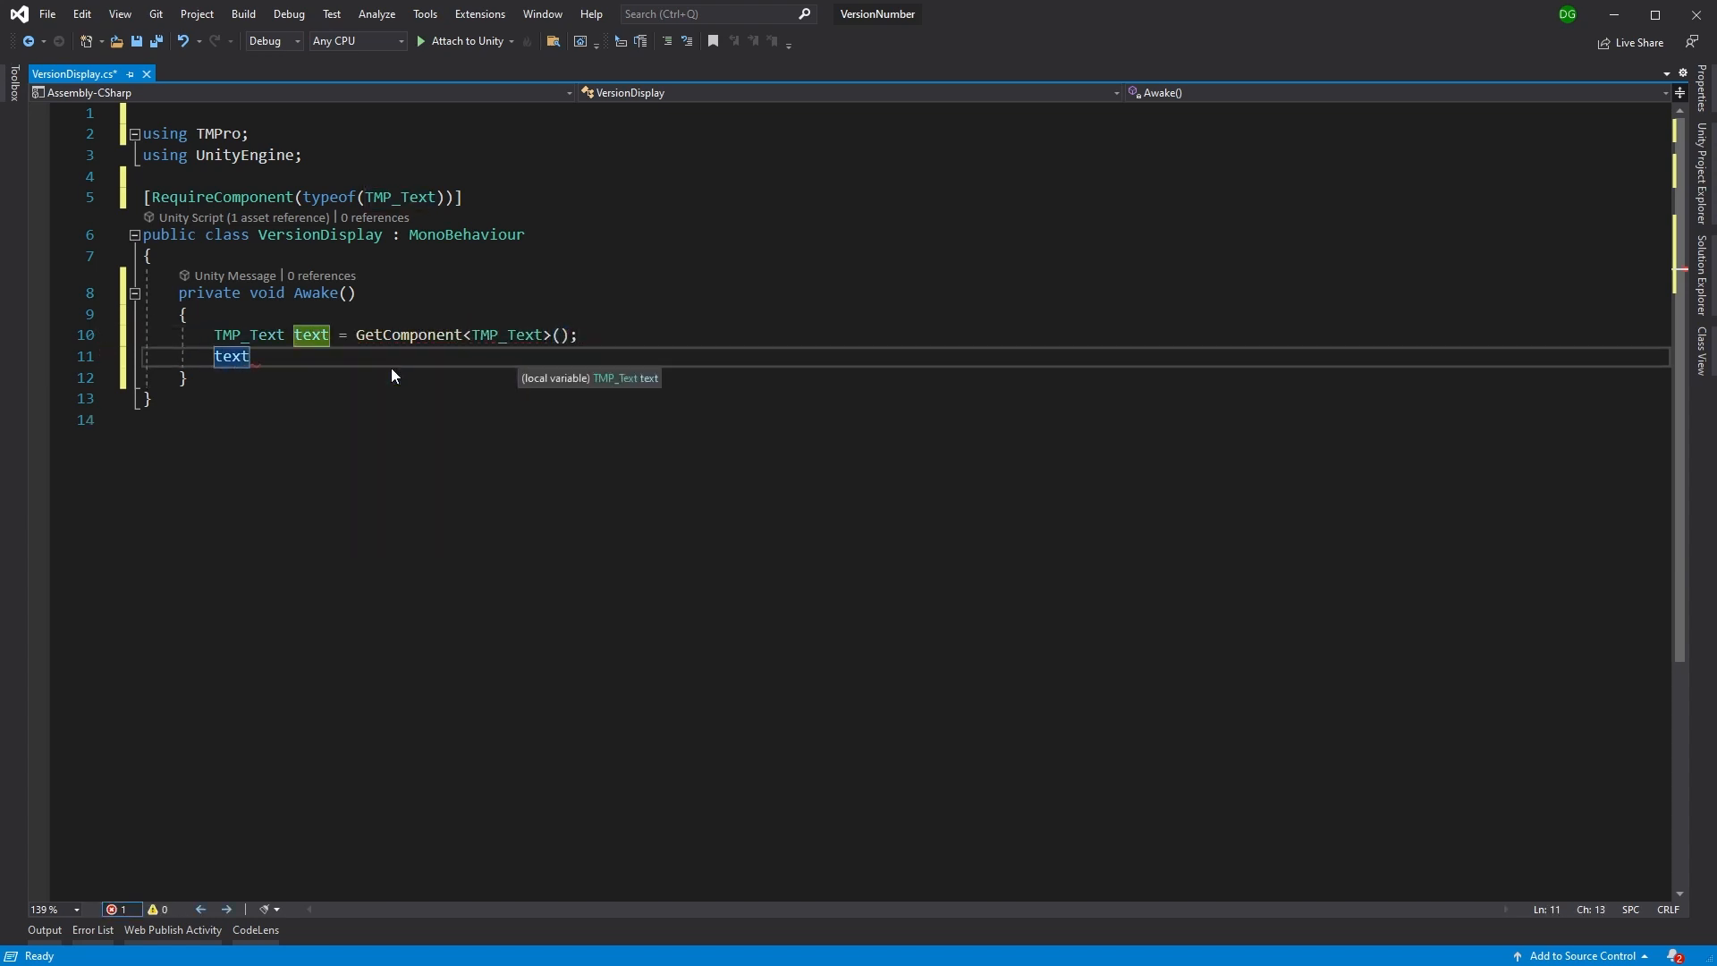
type(".text =")
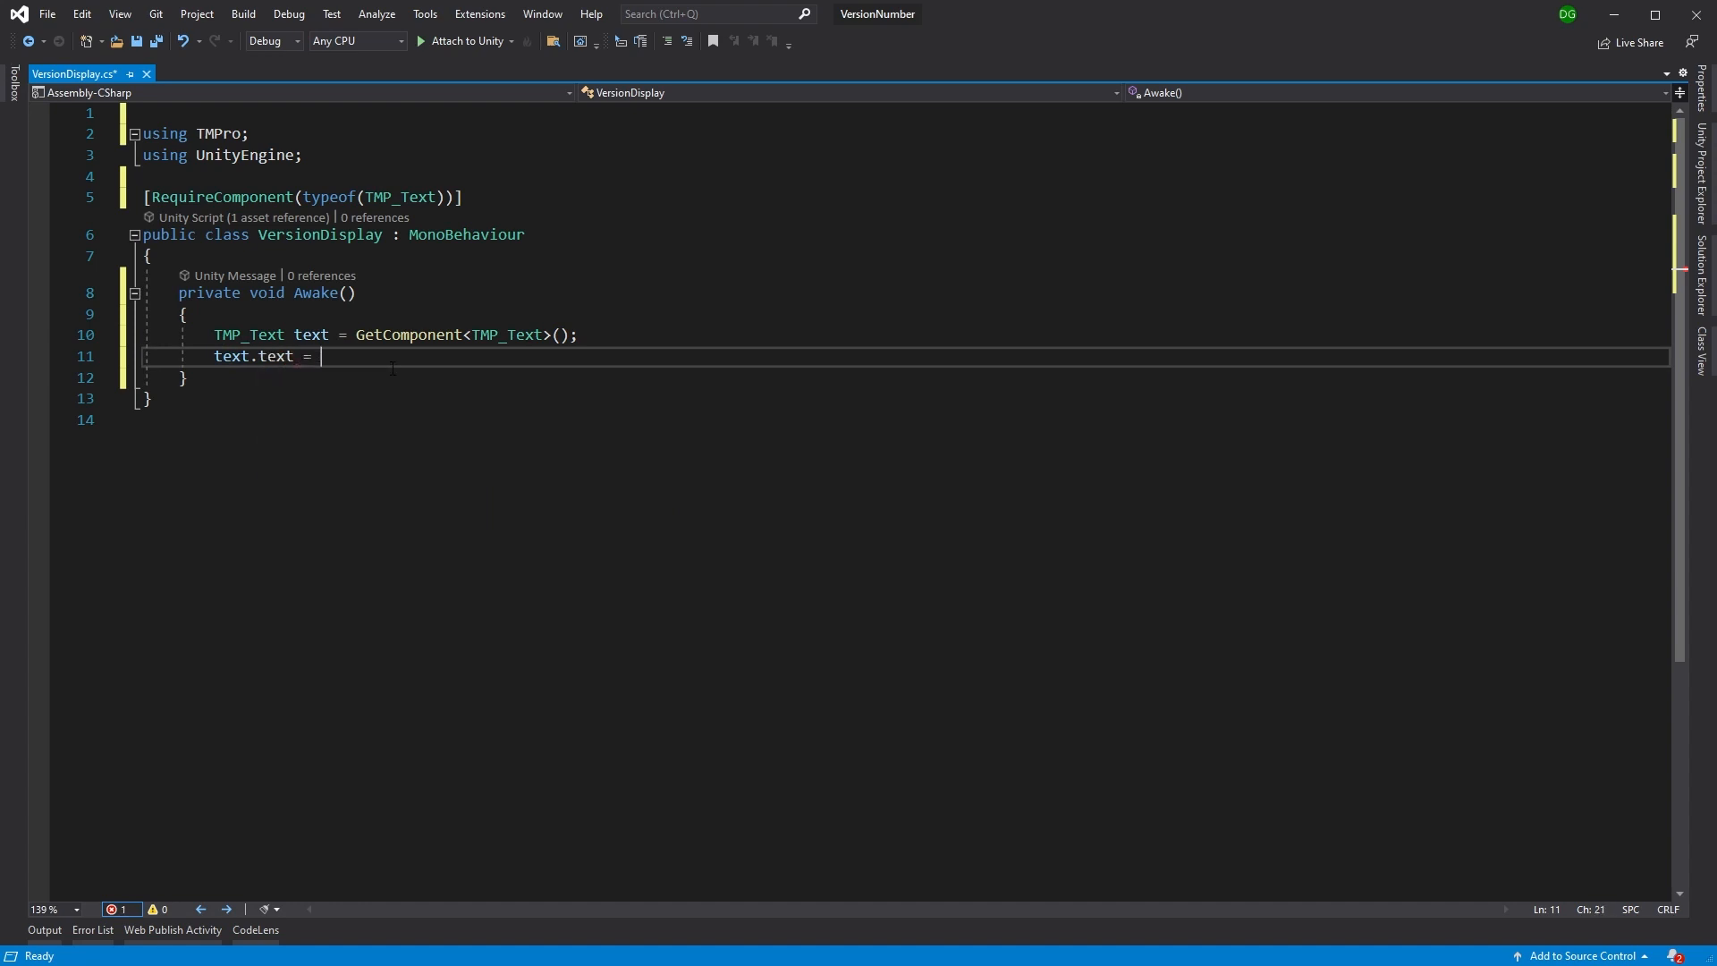
type("Application.")
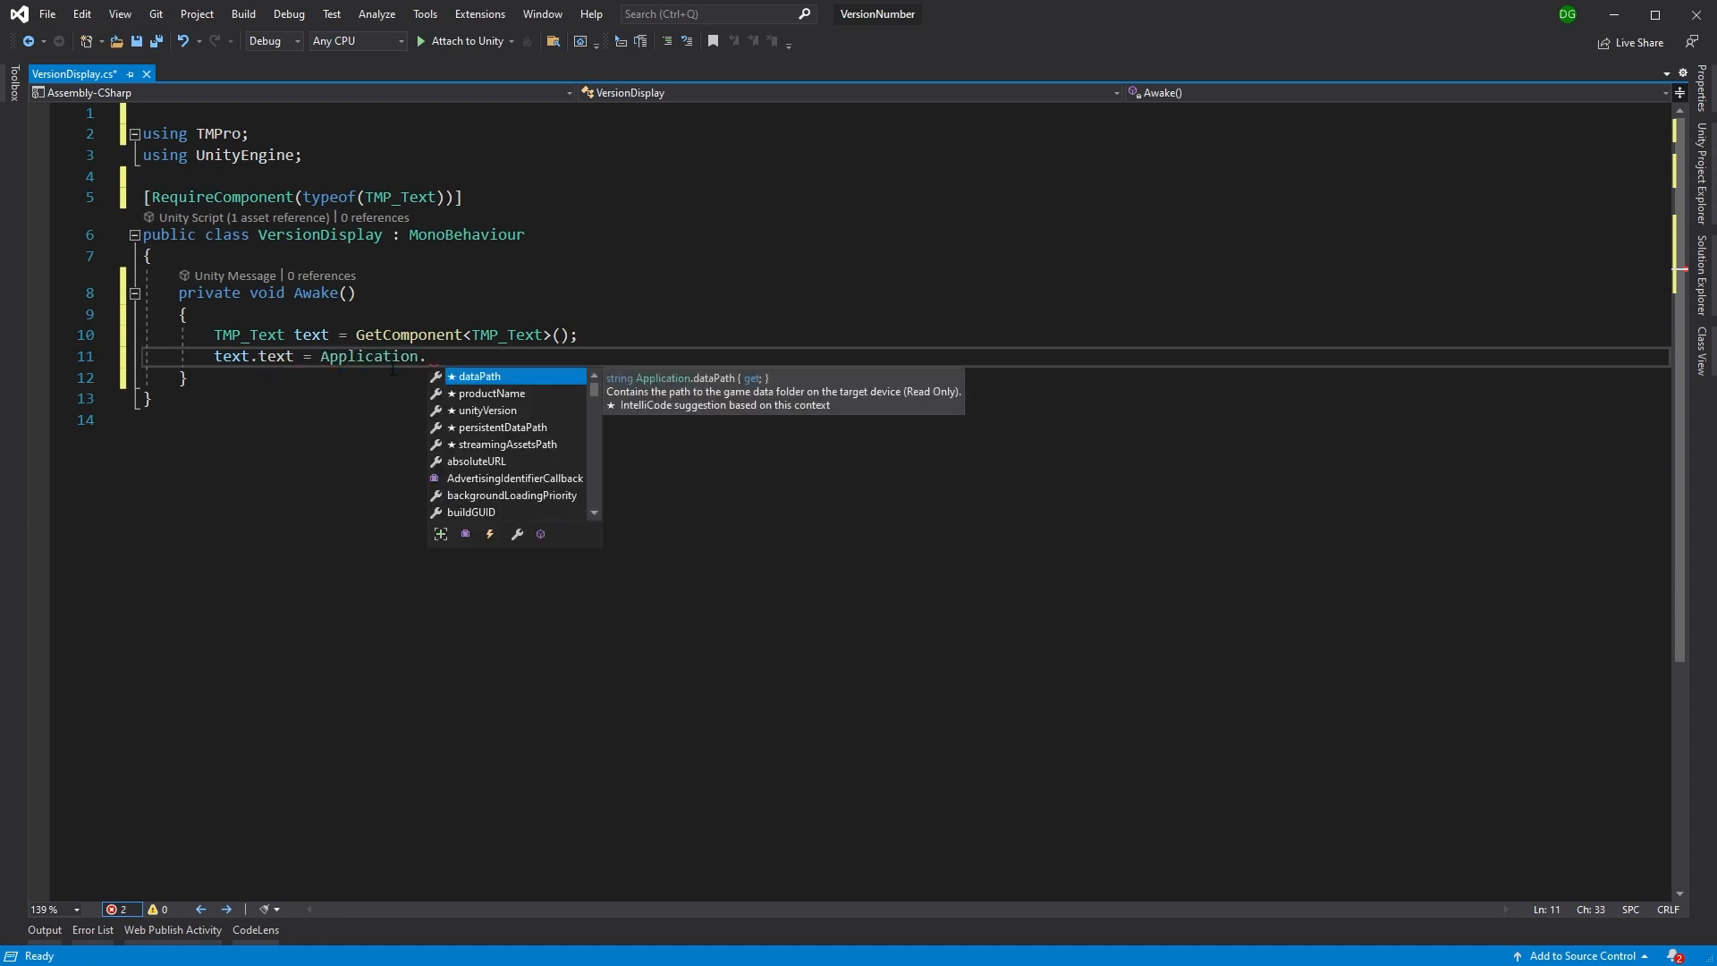
type("version;")
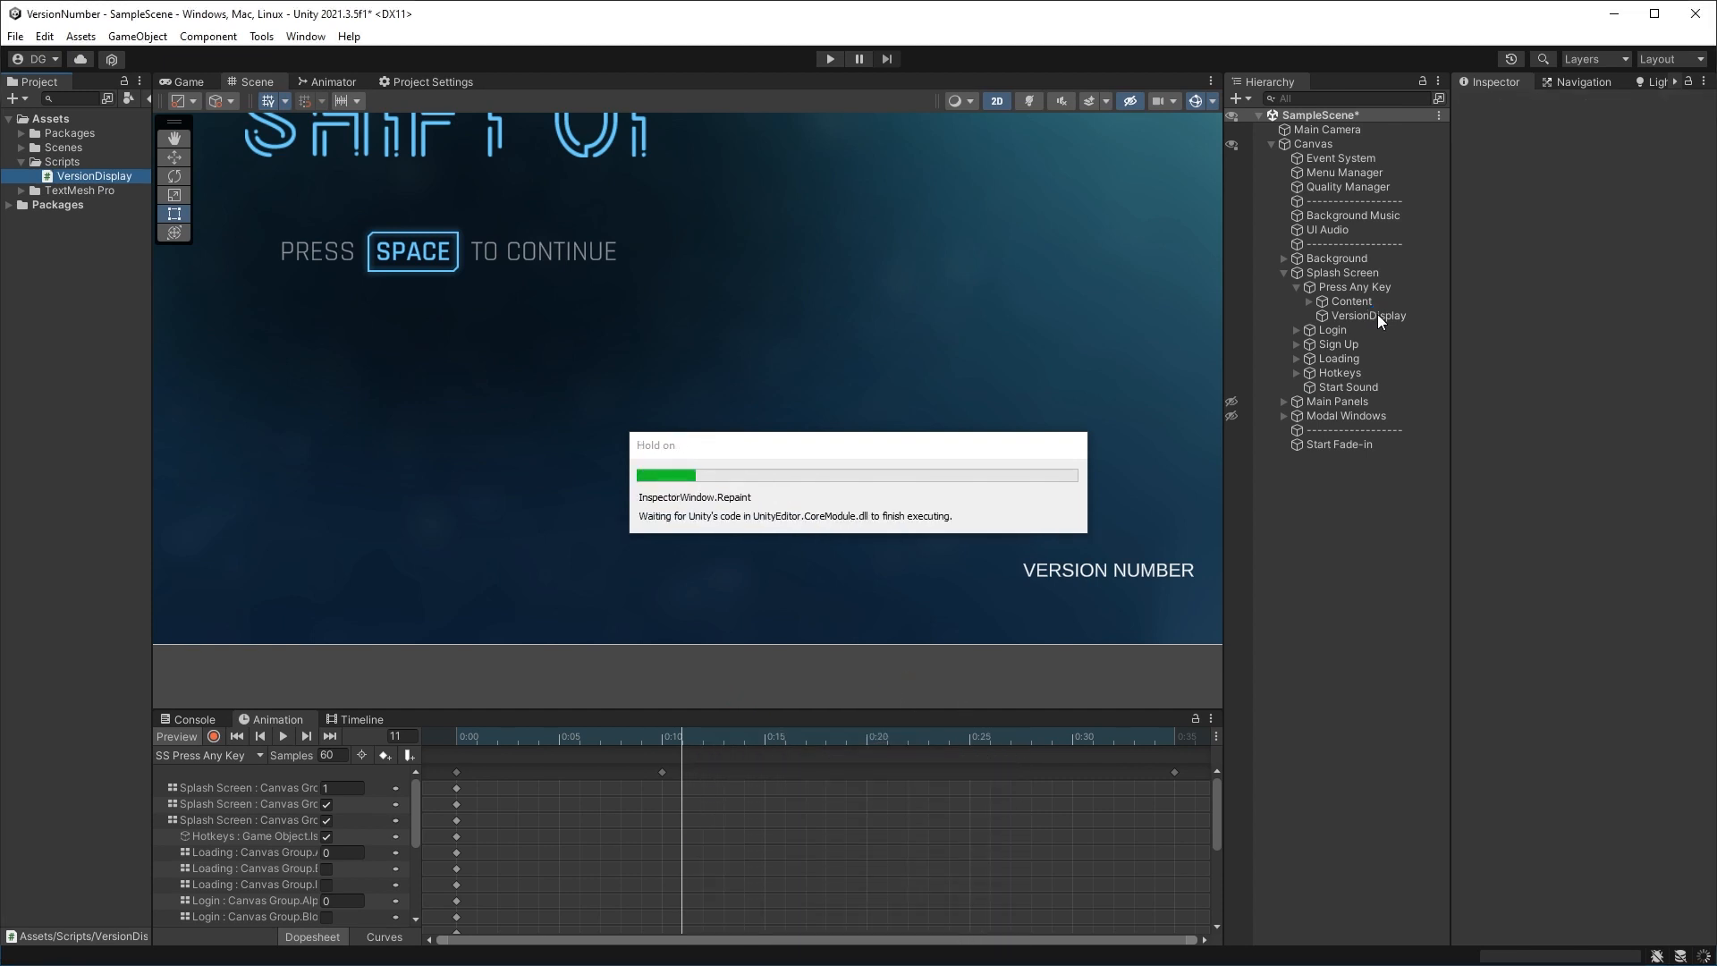
Step: Add the Version Display script component to the VersionDisplay text object
left_click(1367, 316)
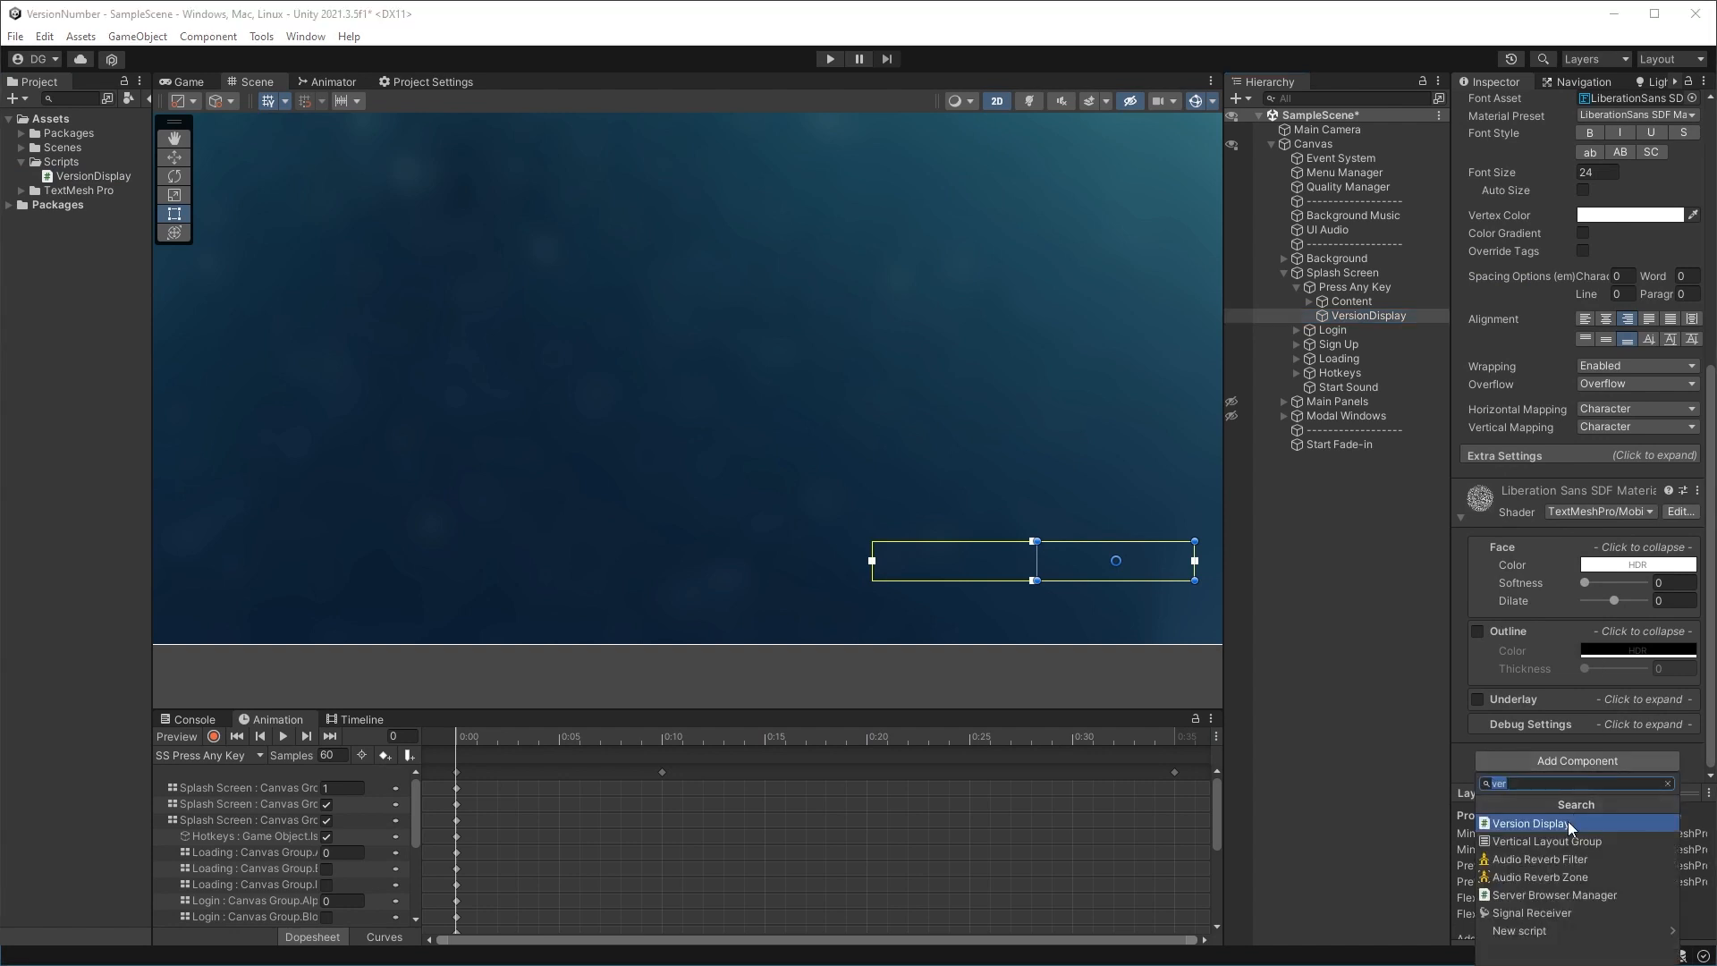
left_click(1533, 823)
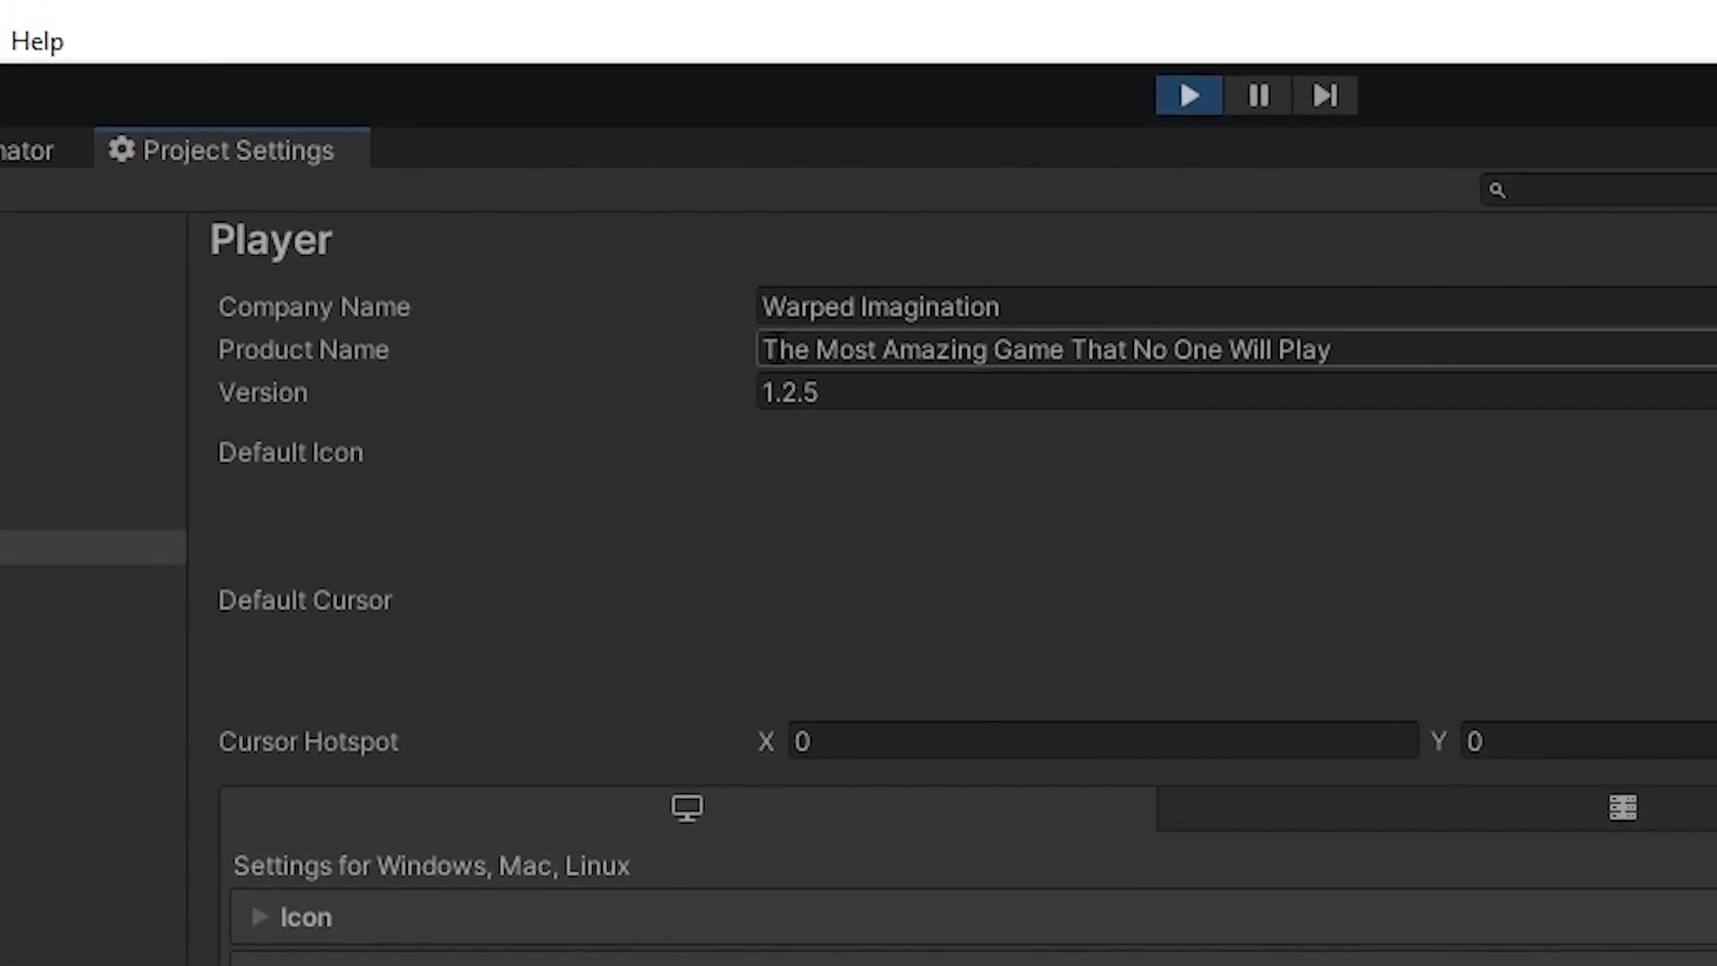
mouse_move(1072, 567)
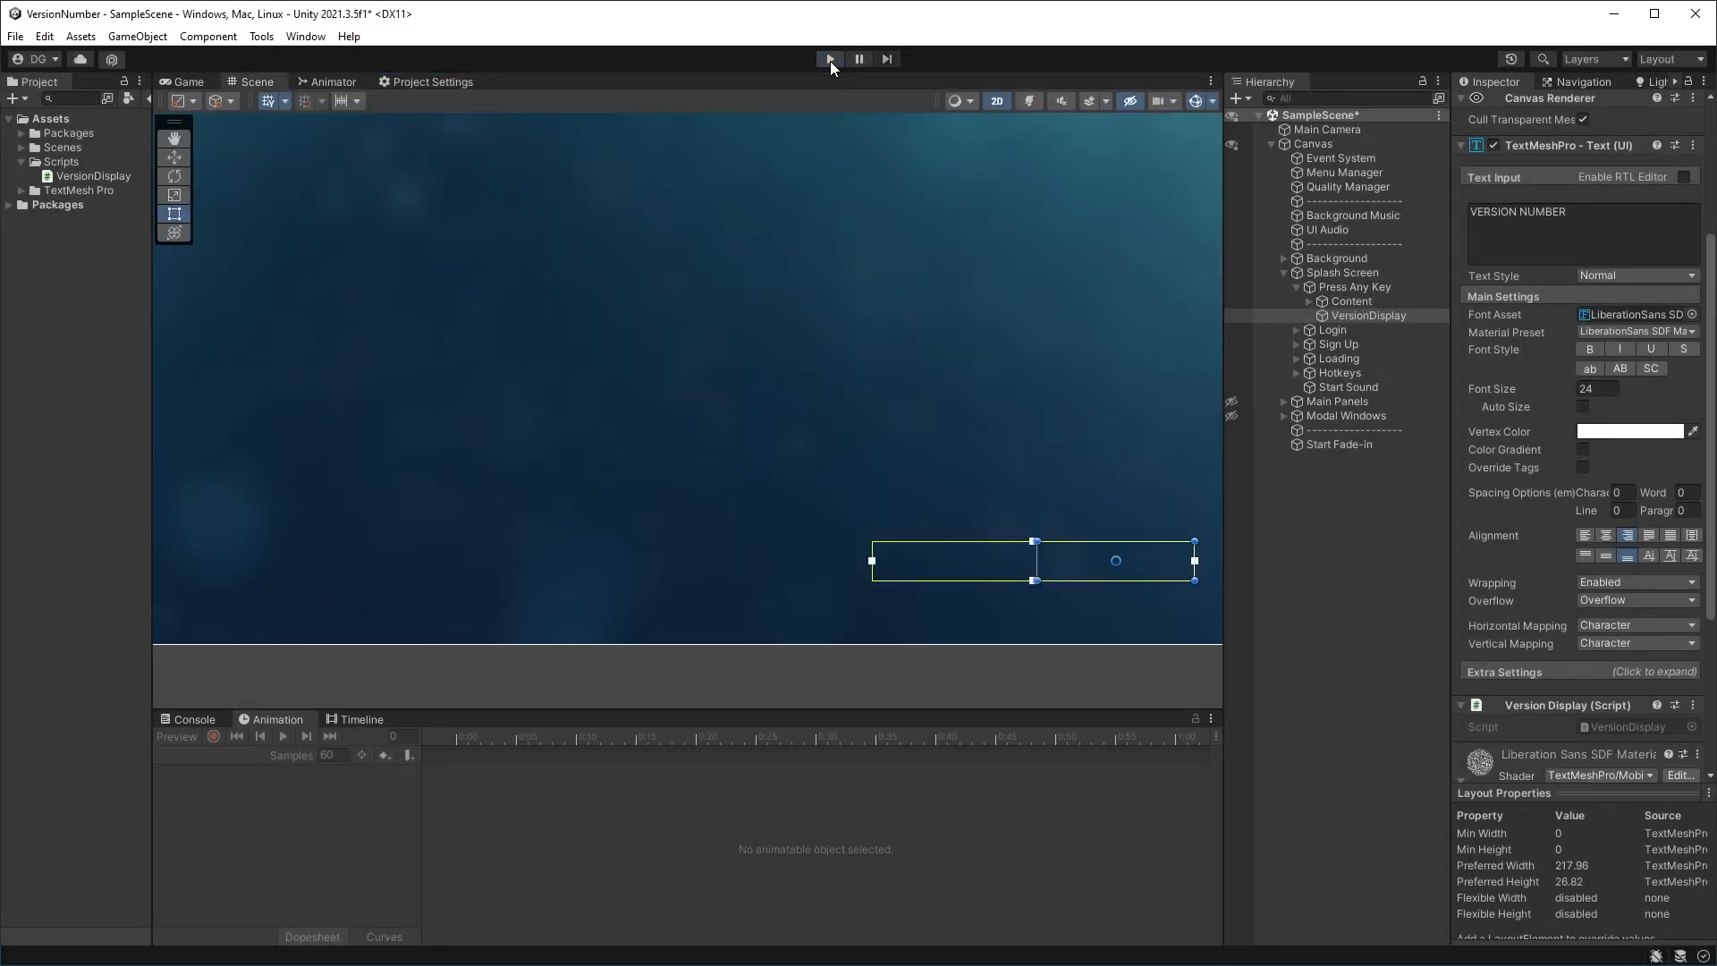
Step: Change the Player Version field from 1.2.5 to 1.3.0
left_click(429, 81)
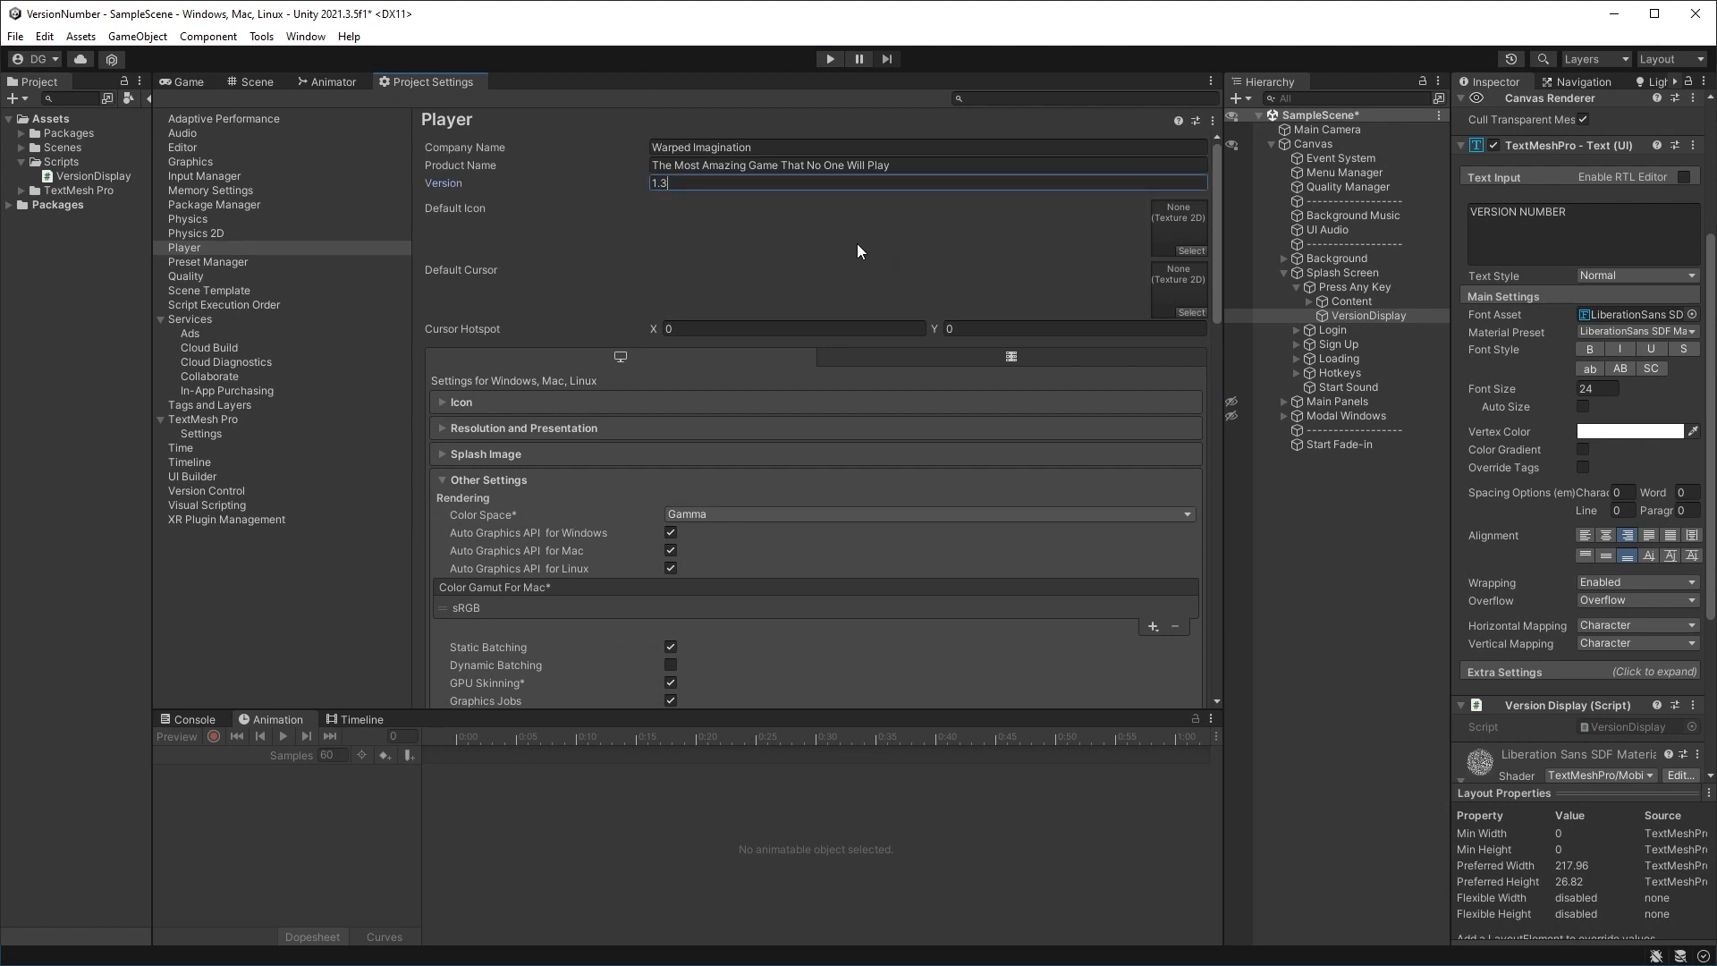
type(".0")
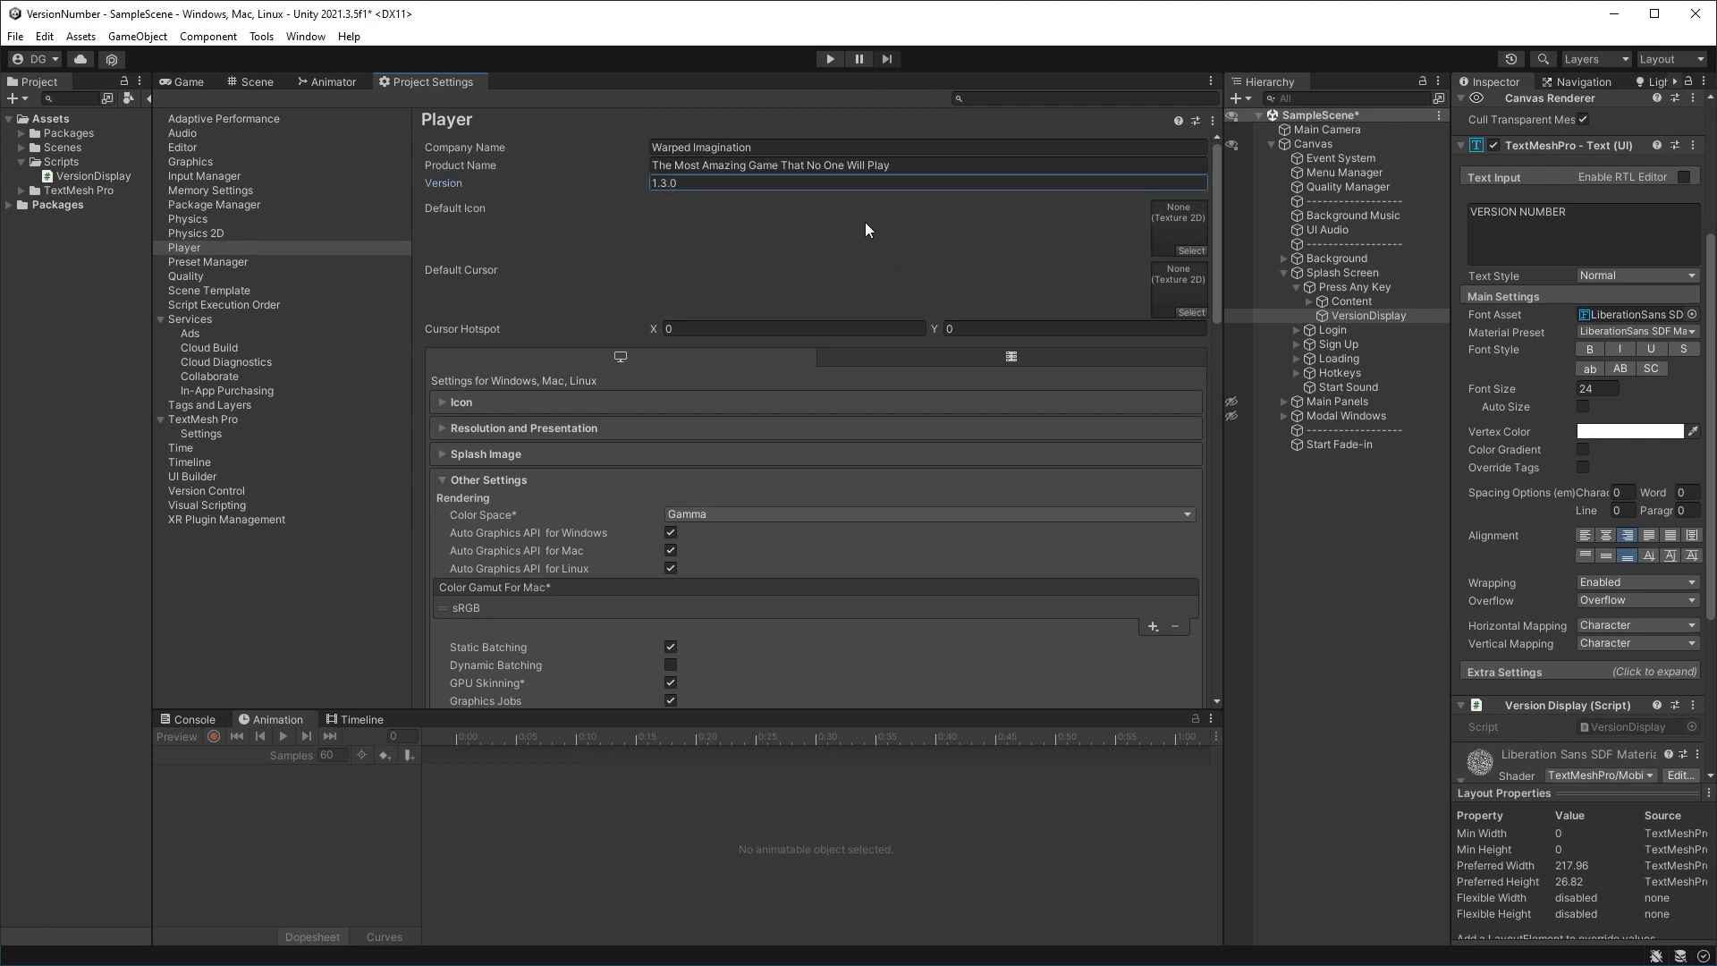